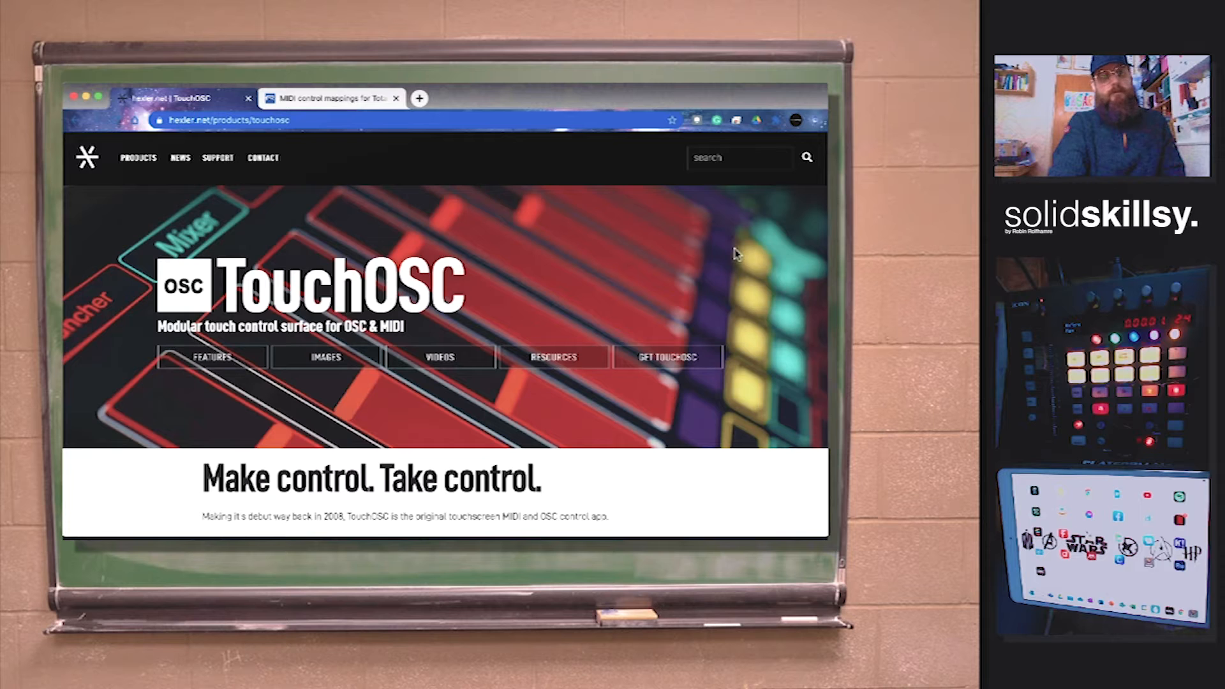
# Switch to the forum.rme-audio.de thread 'MIDI control mappings for TotalMix' and scroll through it.
pyautogui.scroll(-3)
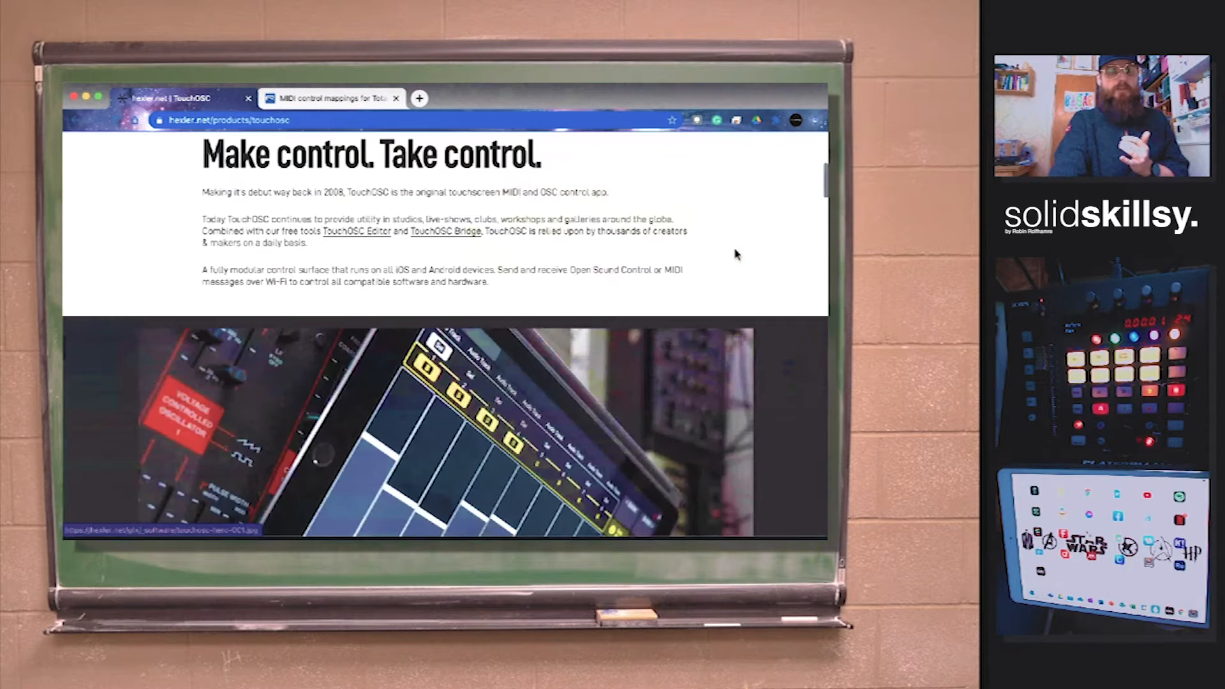
pyautogui.scroll(-3)
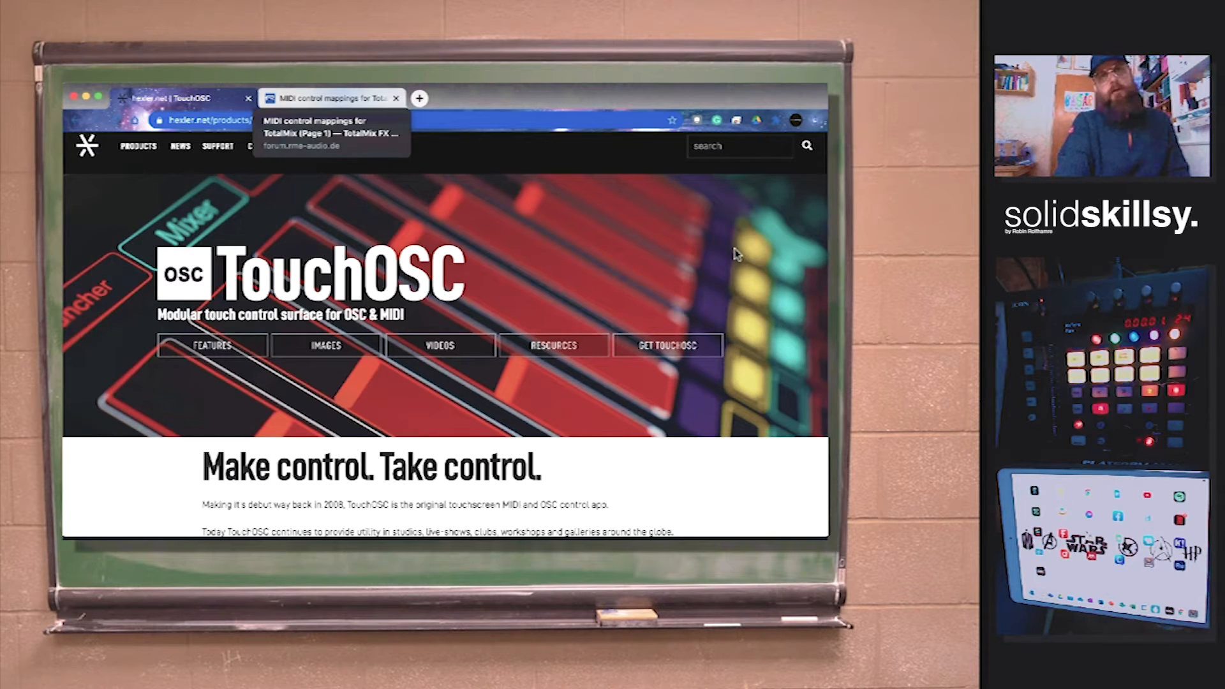
pyautogui.click(328, 98)
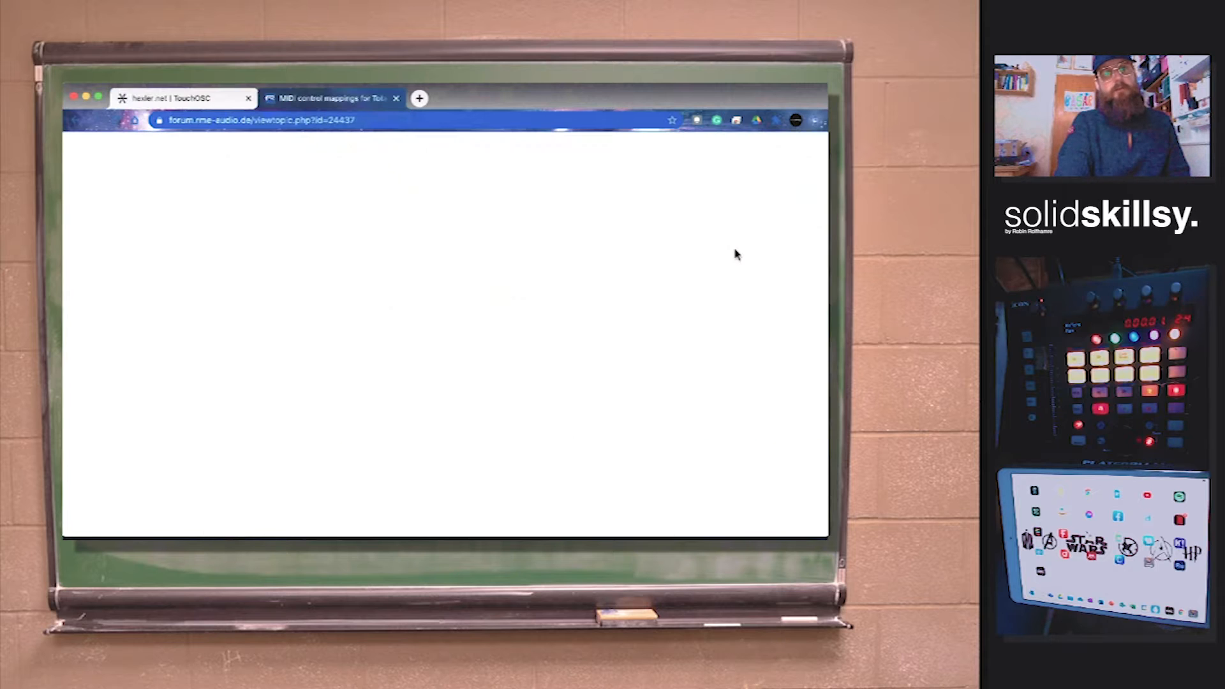
pyautogui.scroll(-3)
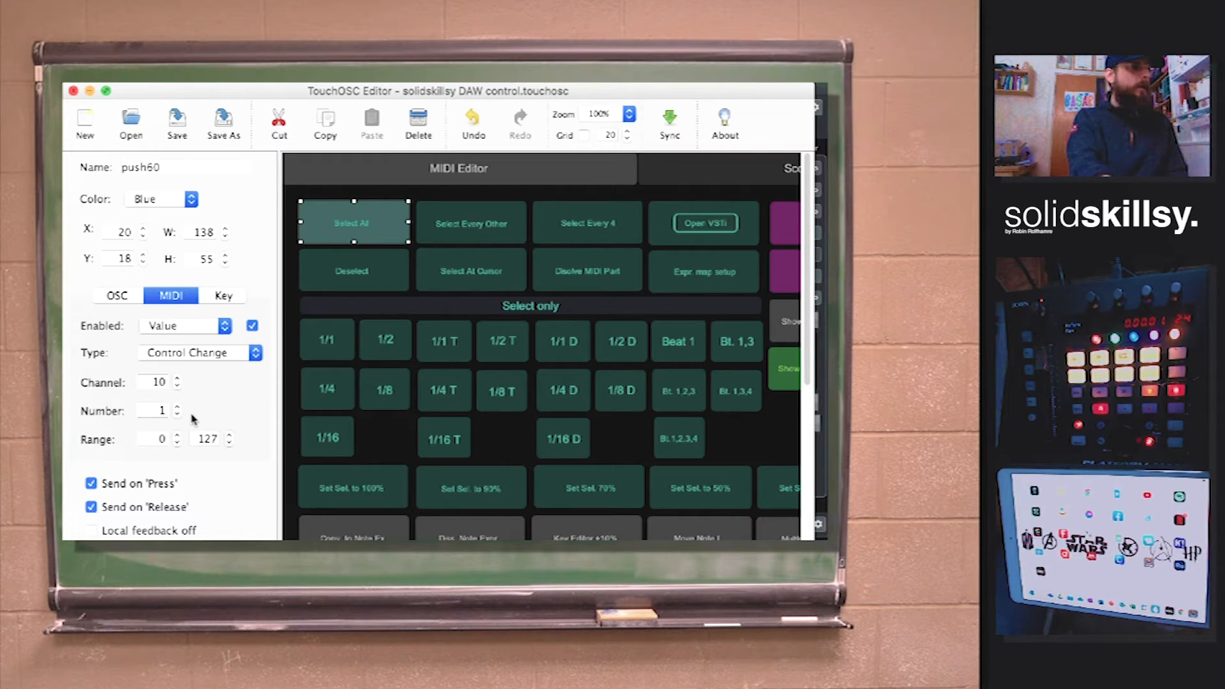
pyautogui.moveTo(90, 91)
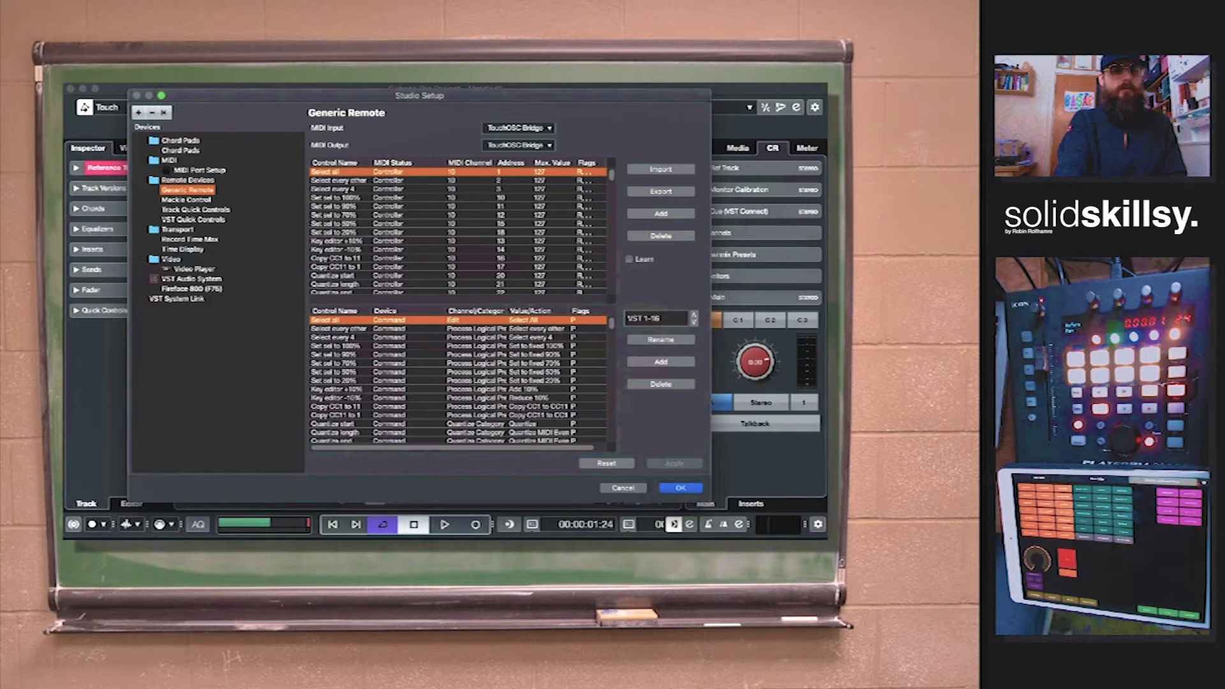
# Show the list of remote devices that can be added from Studio Setup's + button.
pyautogui.click(186, 199)
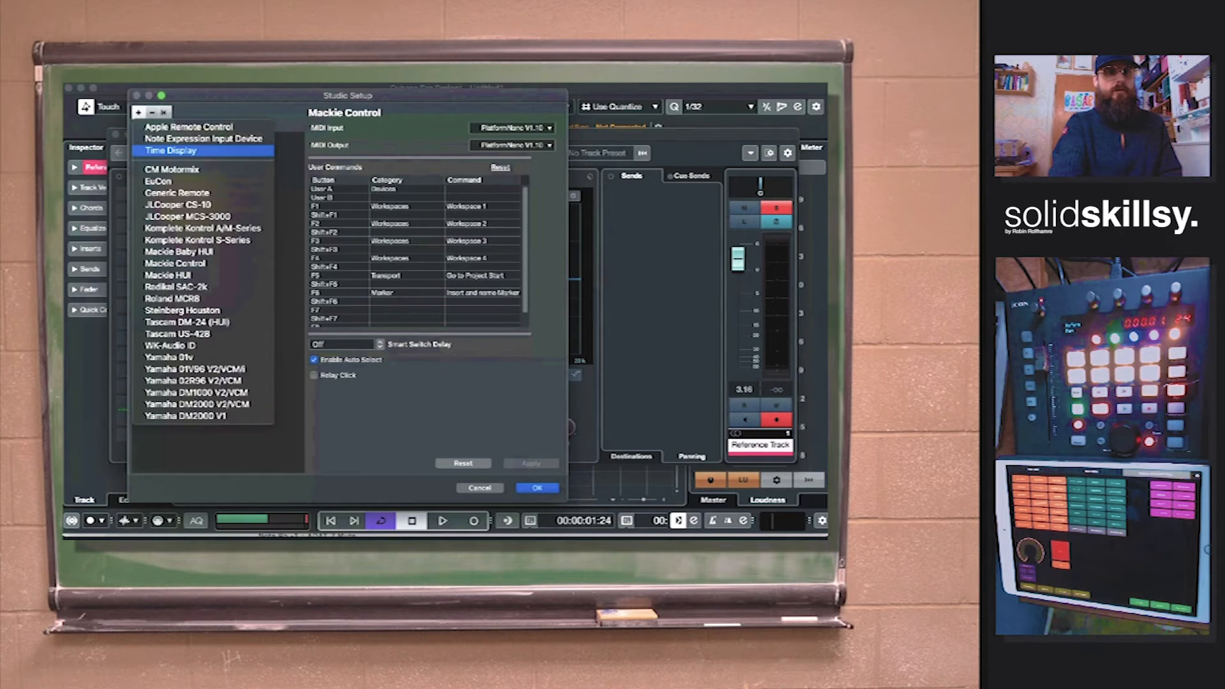
# Add a Generic Remote device and select Generic Remote 2 in the Devices tree.
pyautogui.click(177, 193)
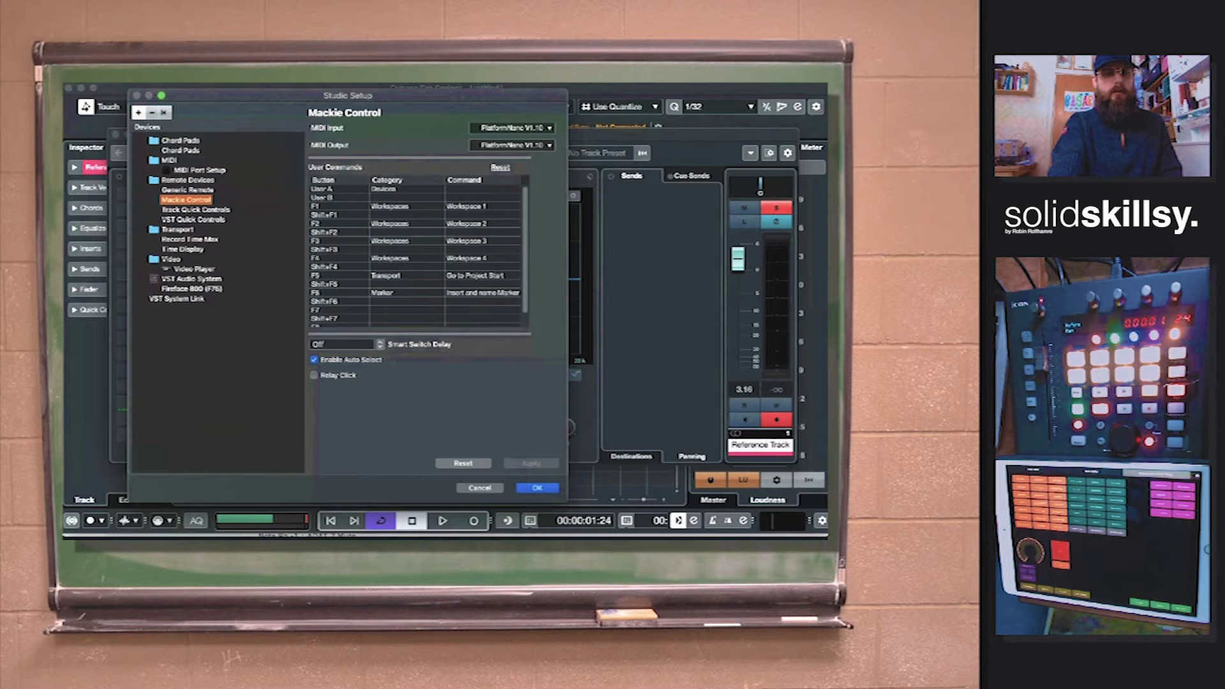
pyautogui.click(190, 199)
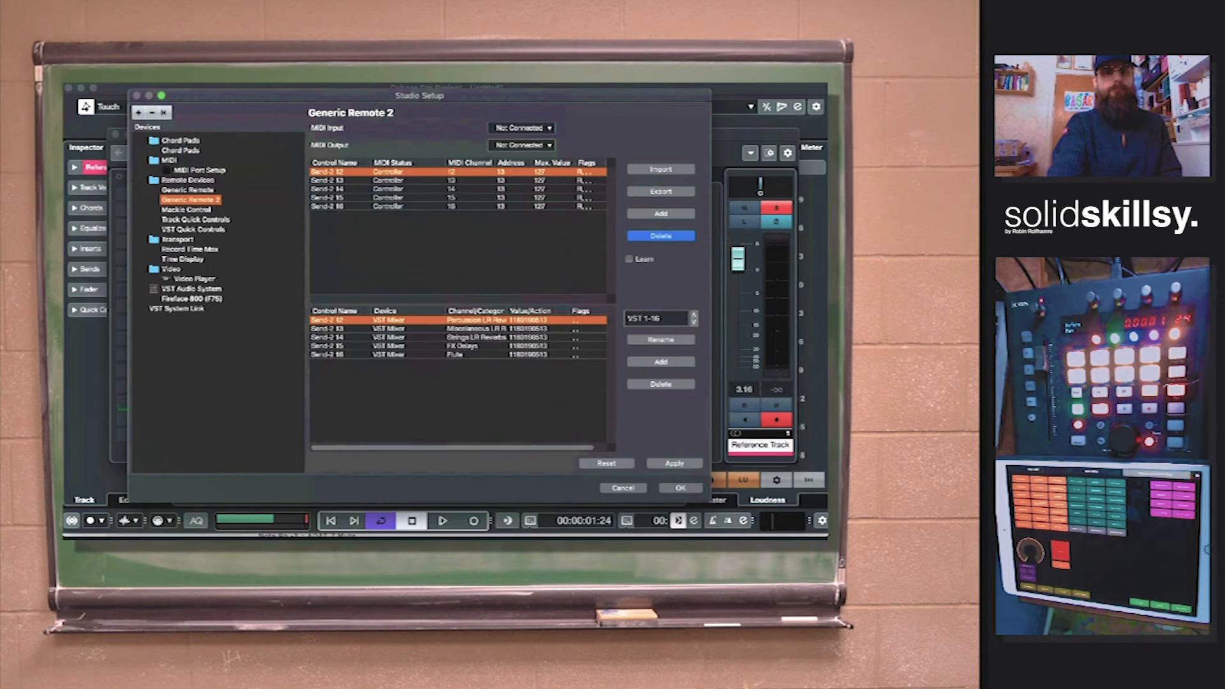
# Delete Generic Remote 2's Send entries, add one controller entry at address 1, and list MIDI inputs.
pyautogui.click(661, 236)
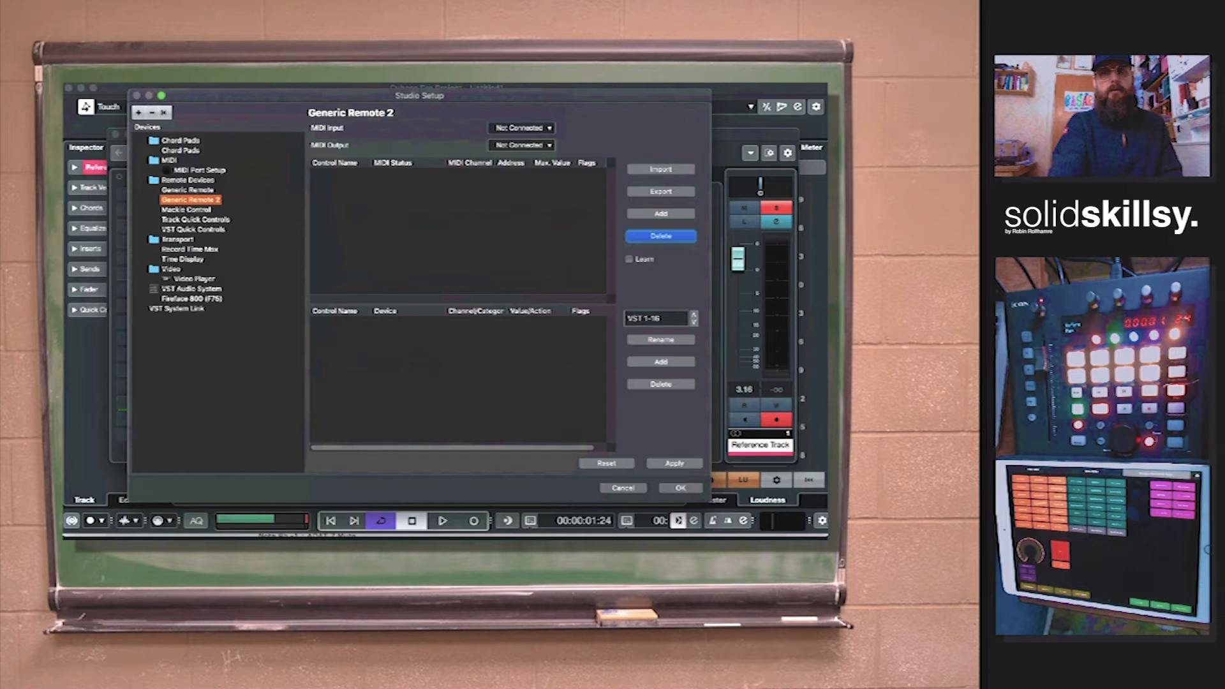
pyautogui.click(660, 213)
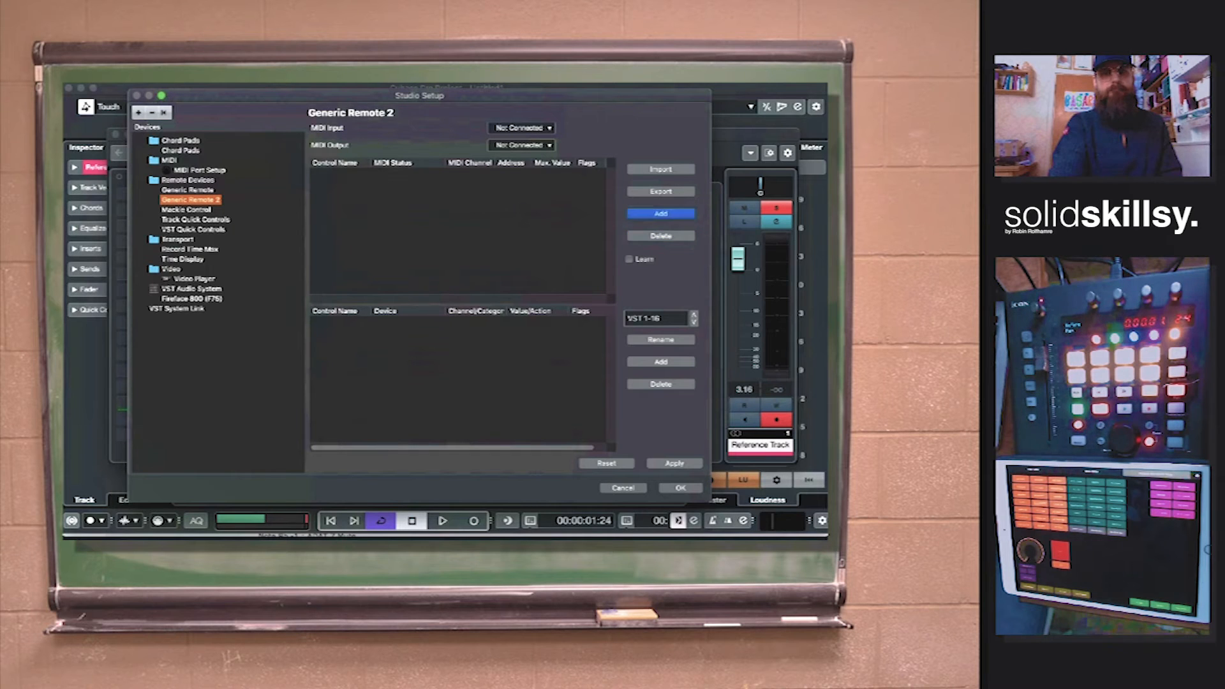
pyautogui.click(660, 213)
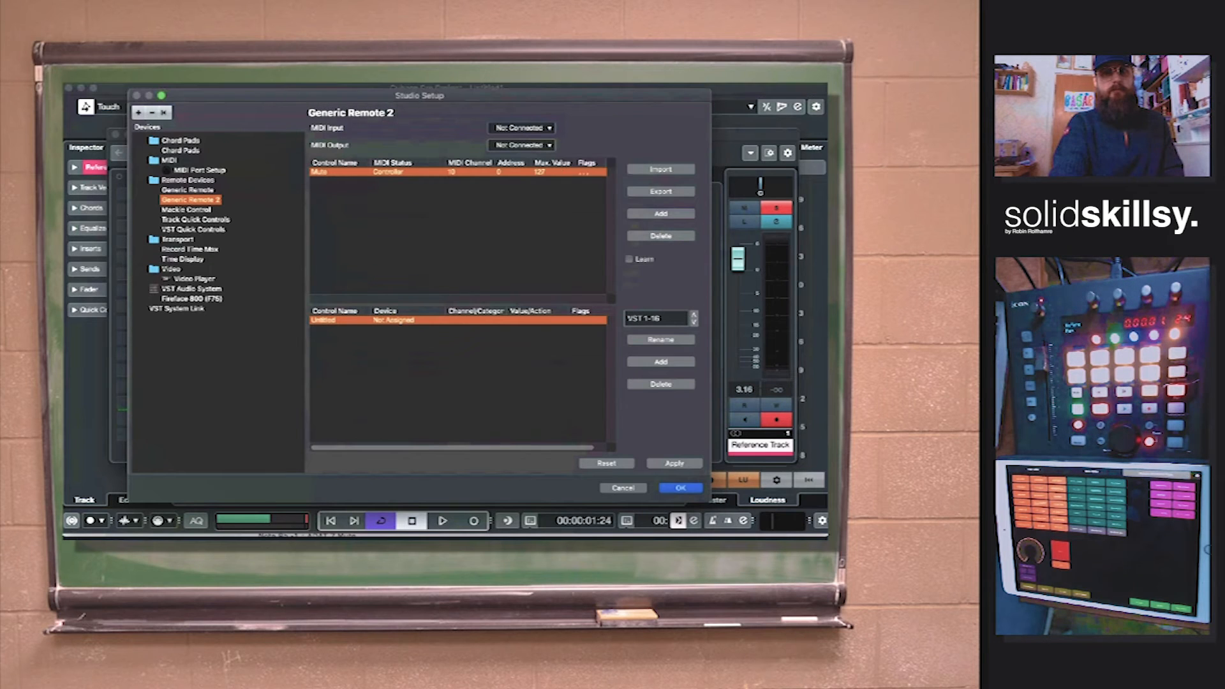
pyautogui.click(513, 172)
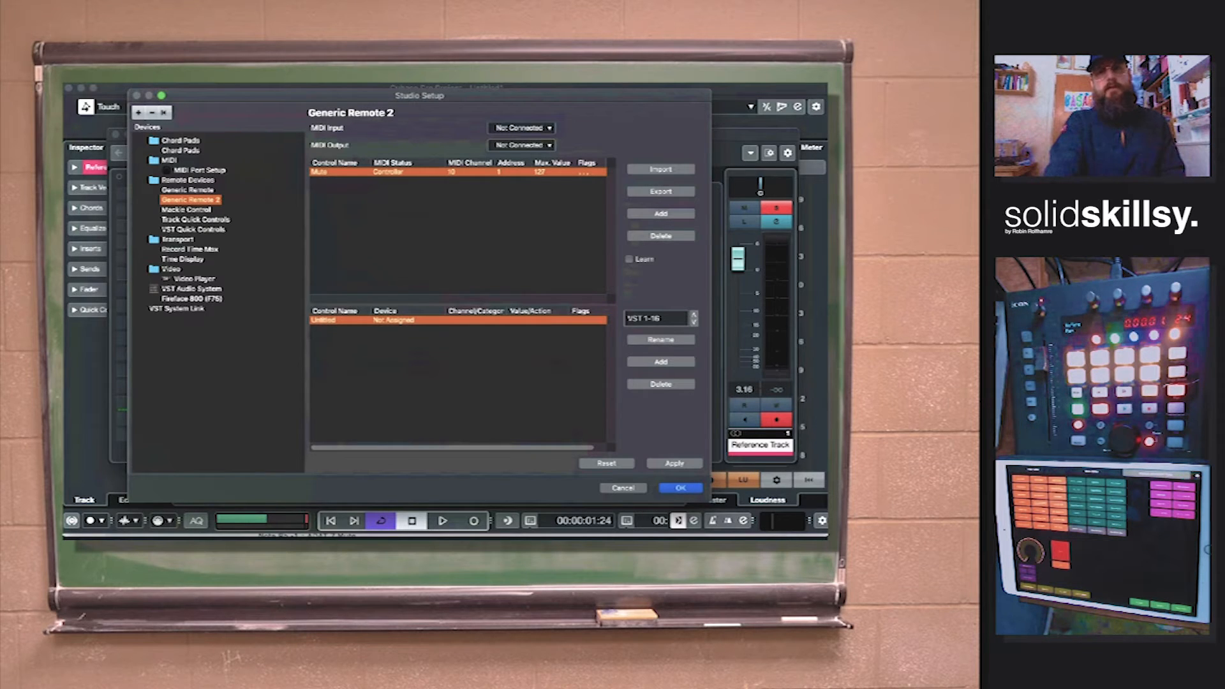
pyautogui.click(519, 127)
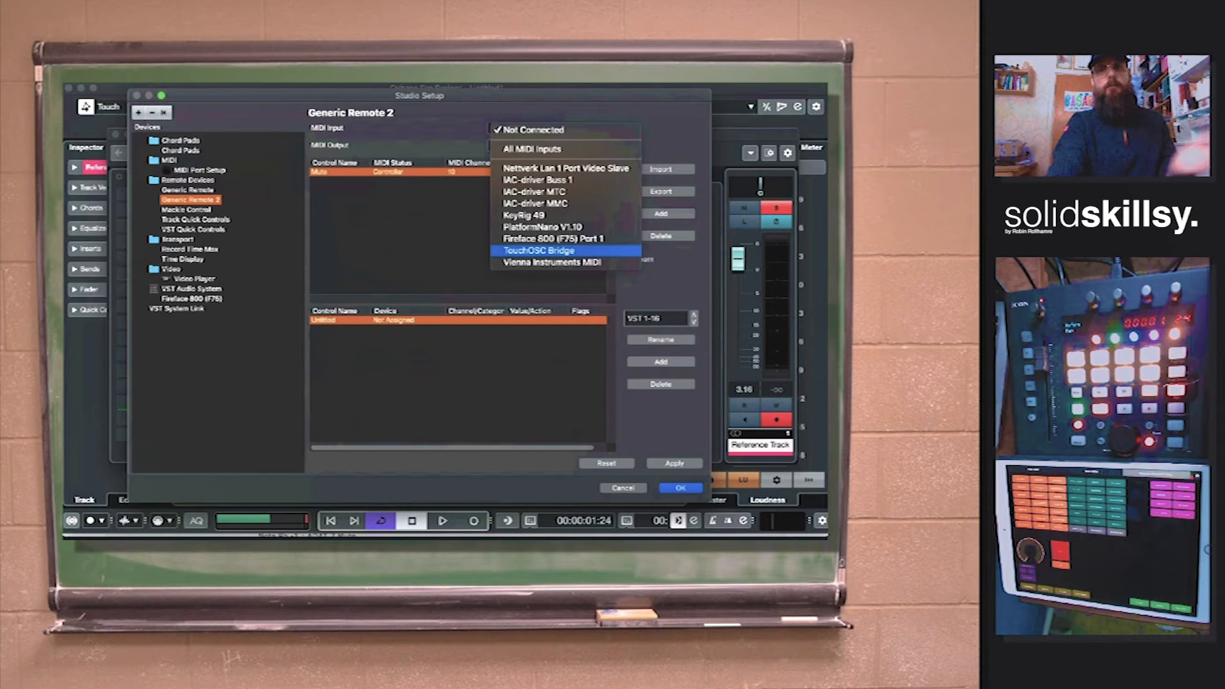
# Set Generic Remote 2's MIDI Input and MIDI Output both to TouchOSC Bridge.
pyautogui.click(536, 250)
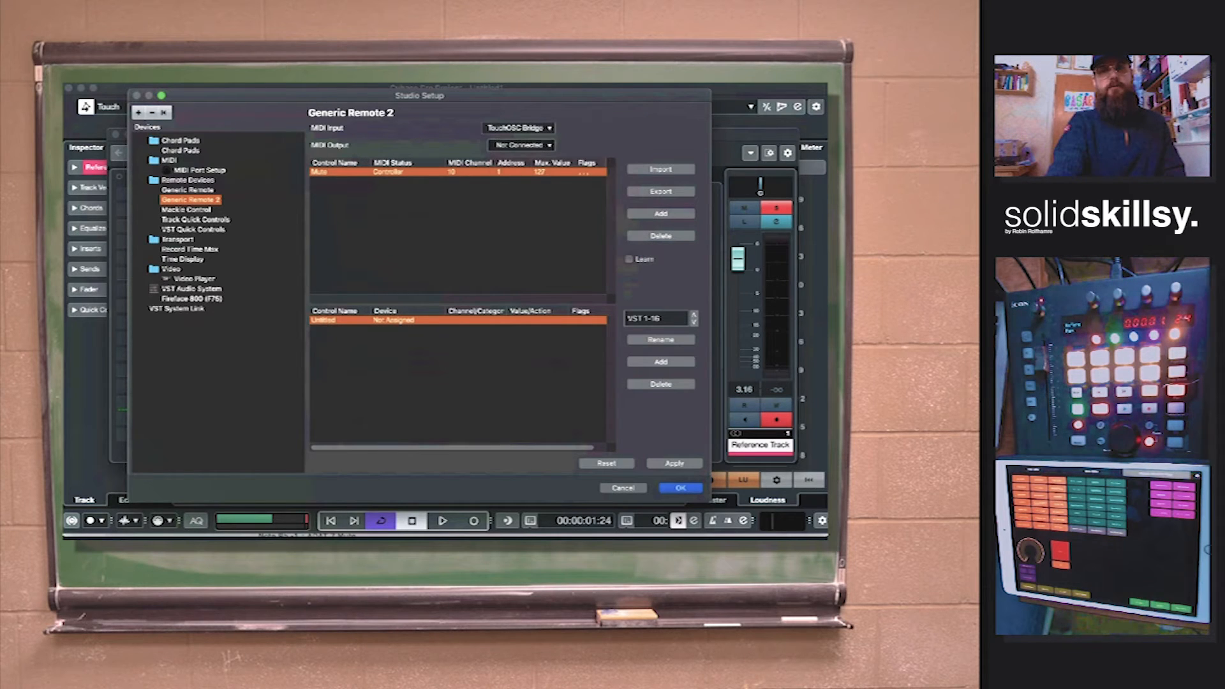
pyautogui.click(519, 128)
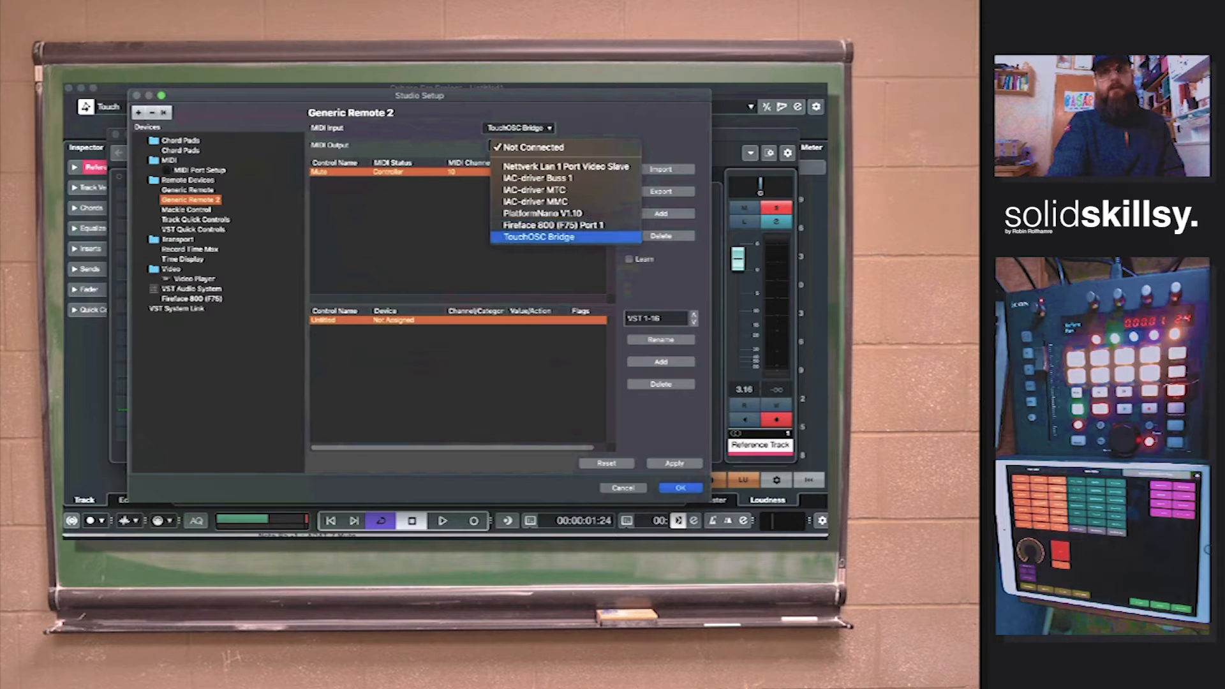
pyautogui.click(539, 237)
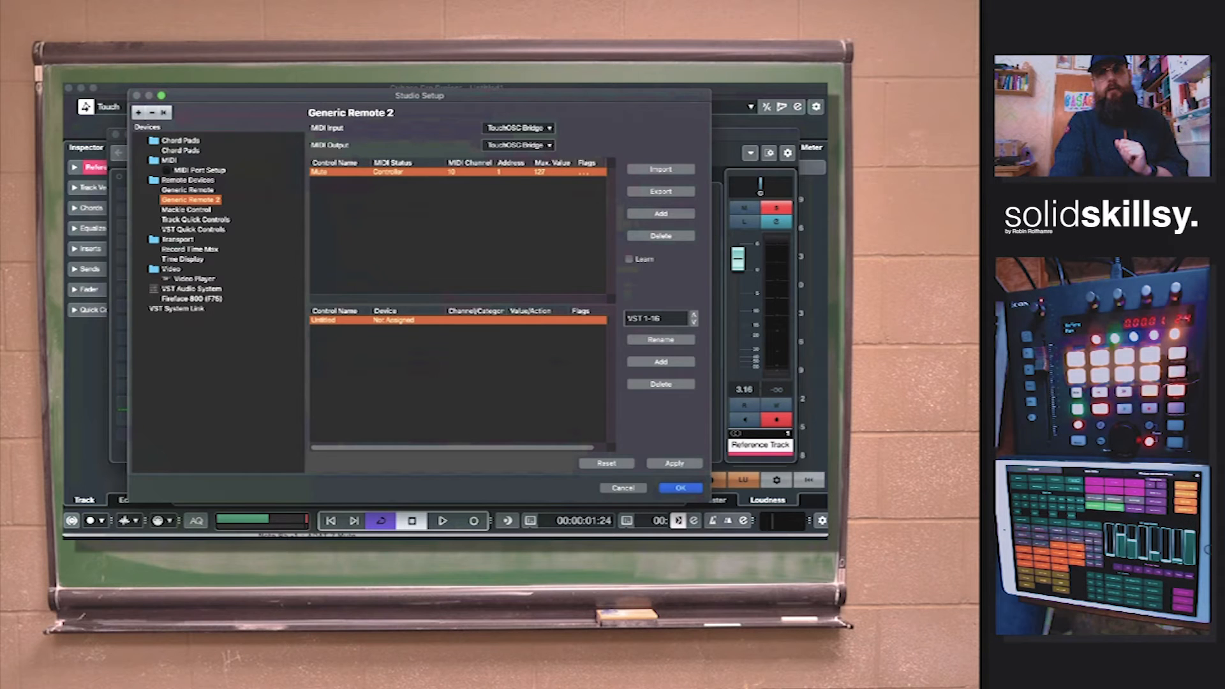
# Add a second Mute controller entry on channel 10 with address 2.
pyautogui.click(660, 214)
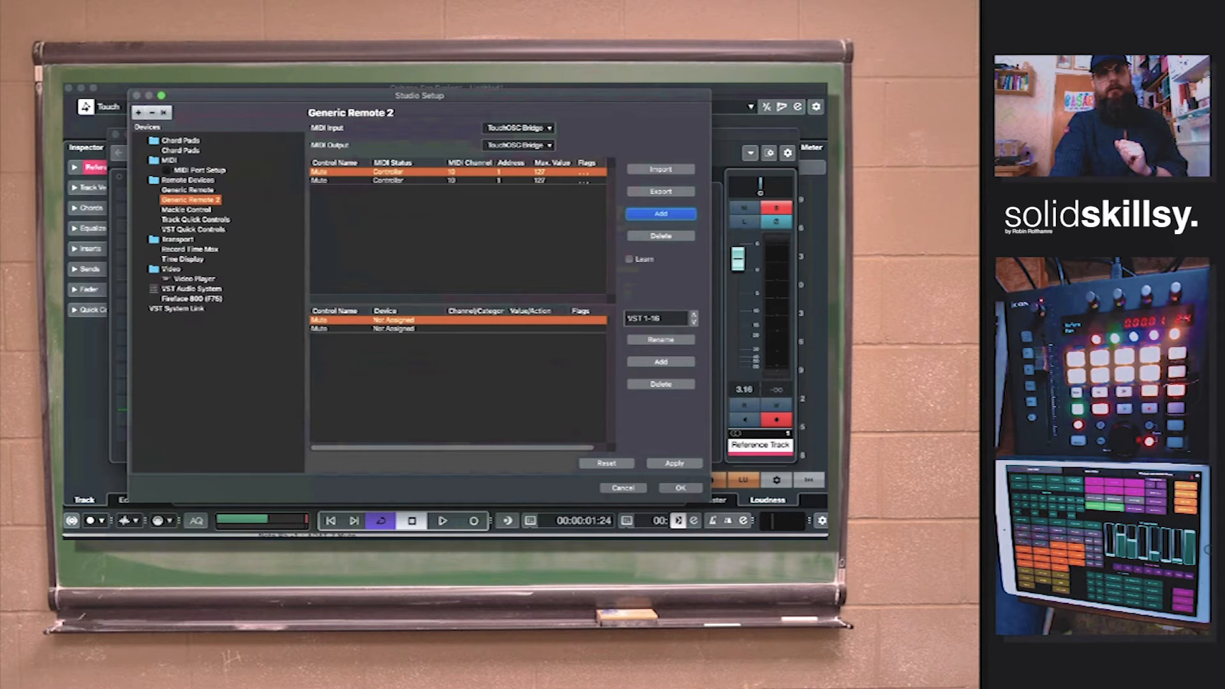
pyautogui.click(500, 181)
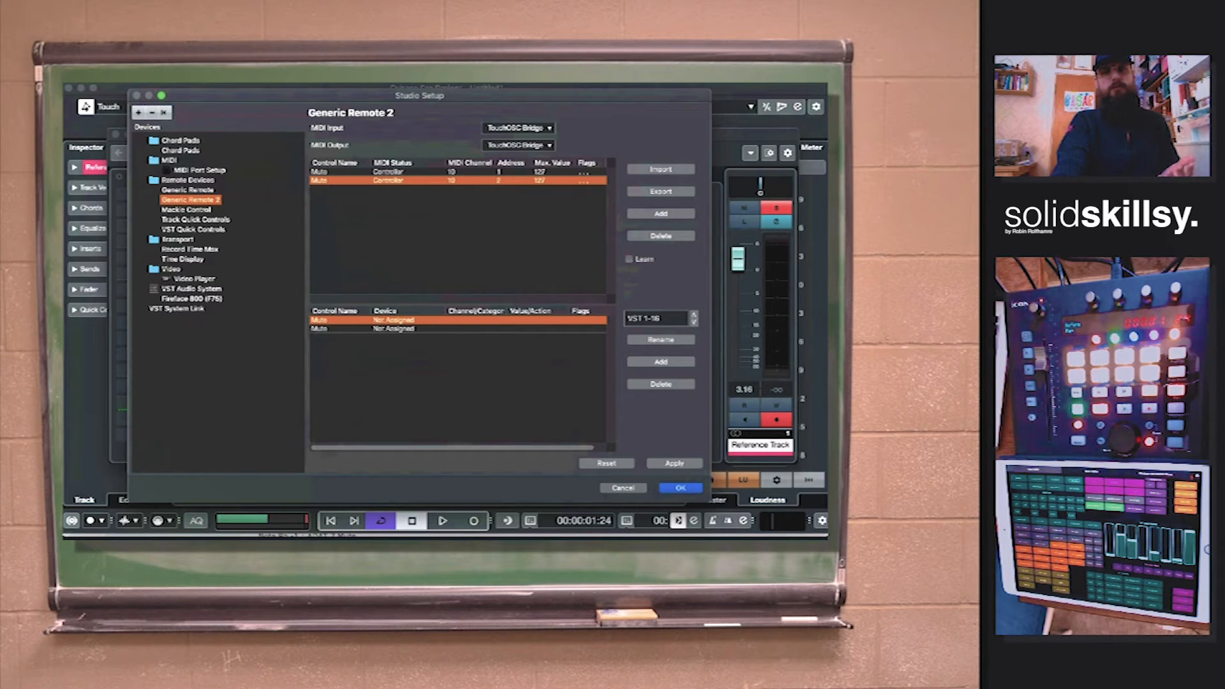
# Apply the changes to Generic Remote 2 and switch to the first Generic Remote.
pyautogui.click(661, 318)
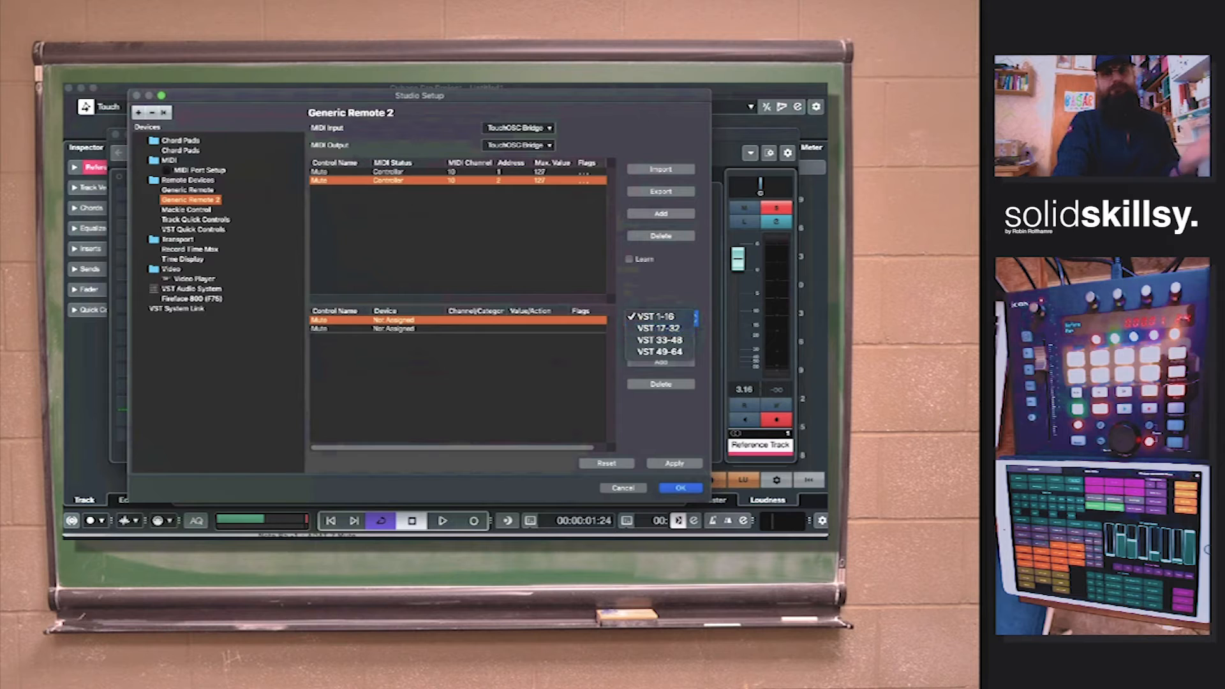
pyautogui.click(656, 316)
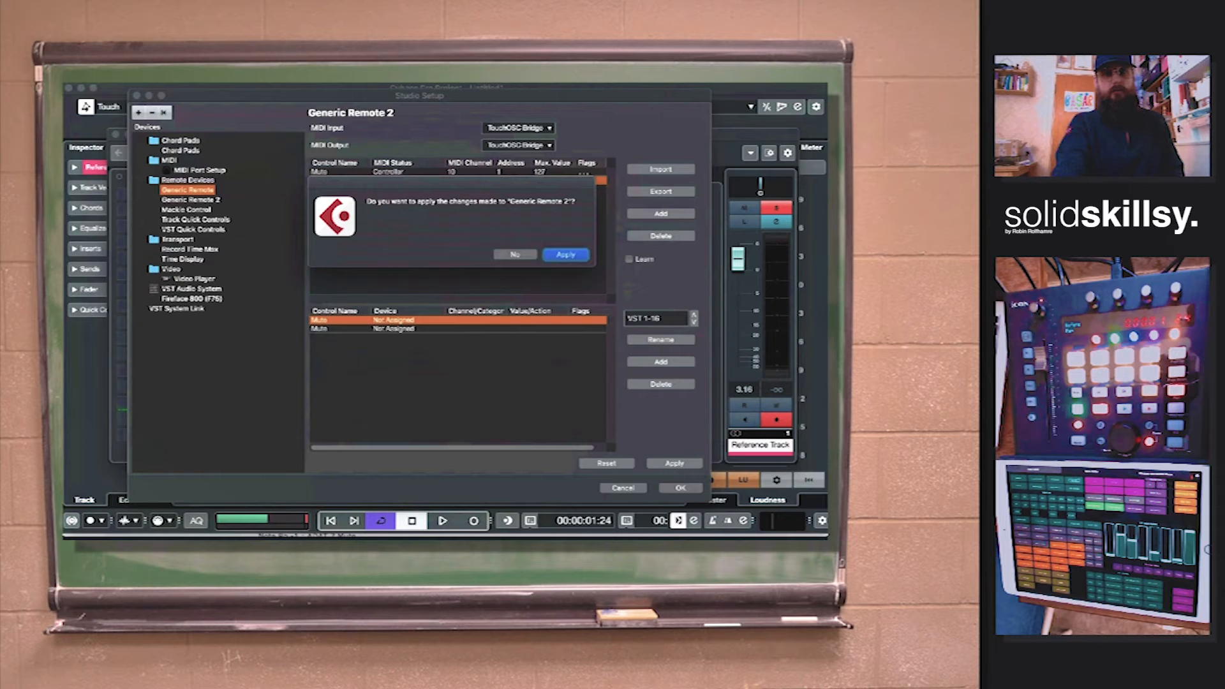
pyautogui.click(565, 254)
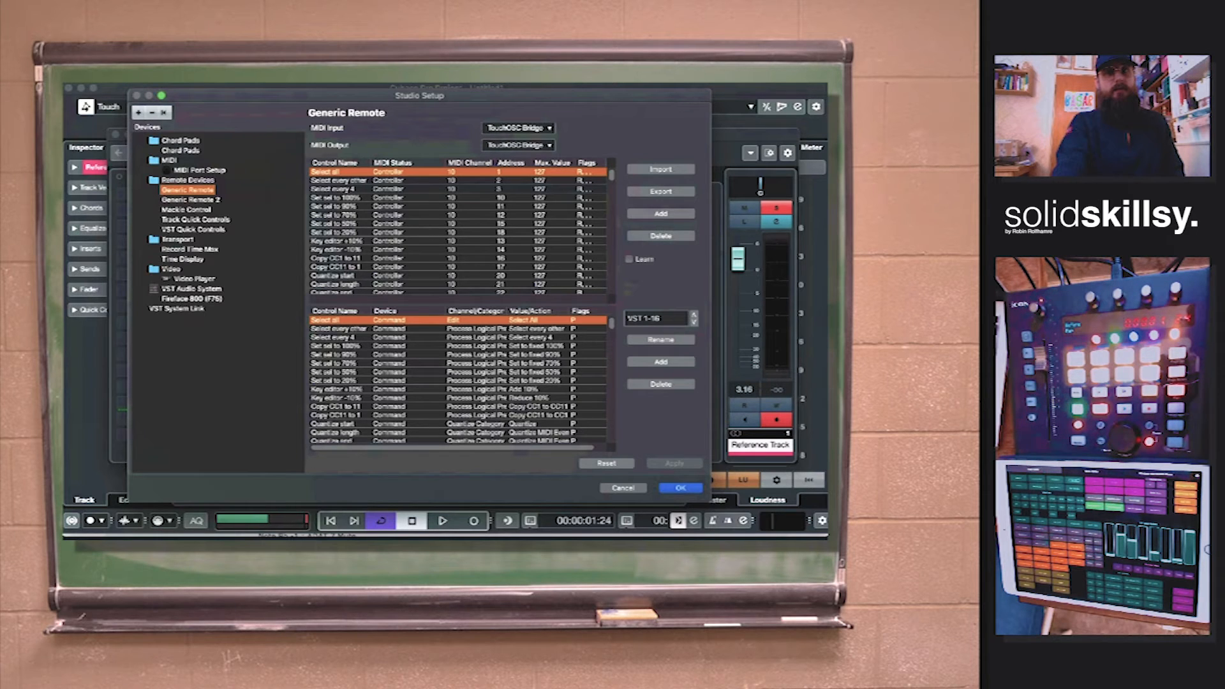
# Scroll to the test entry and assign it the Add Track command.
pyautogui.scroll(-3)
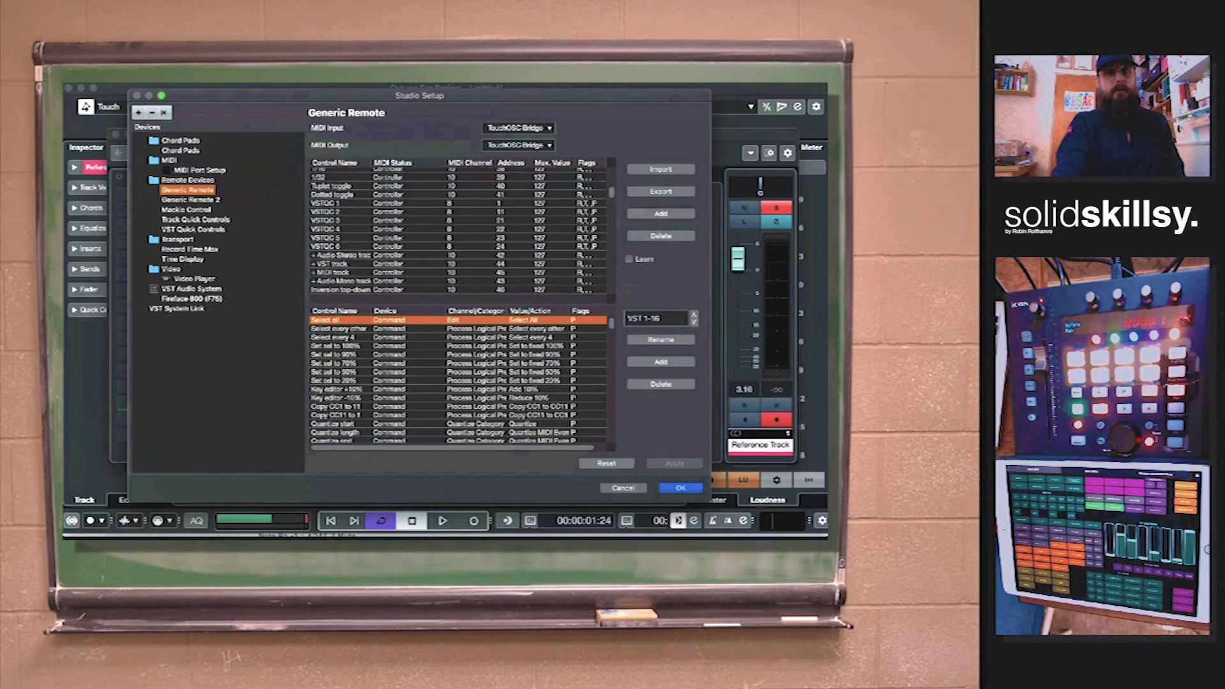
pyautogui.scroll(-3)
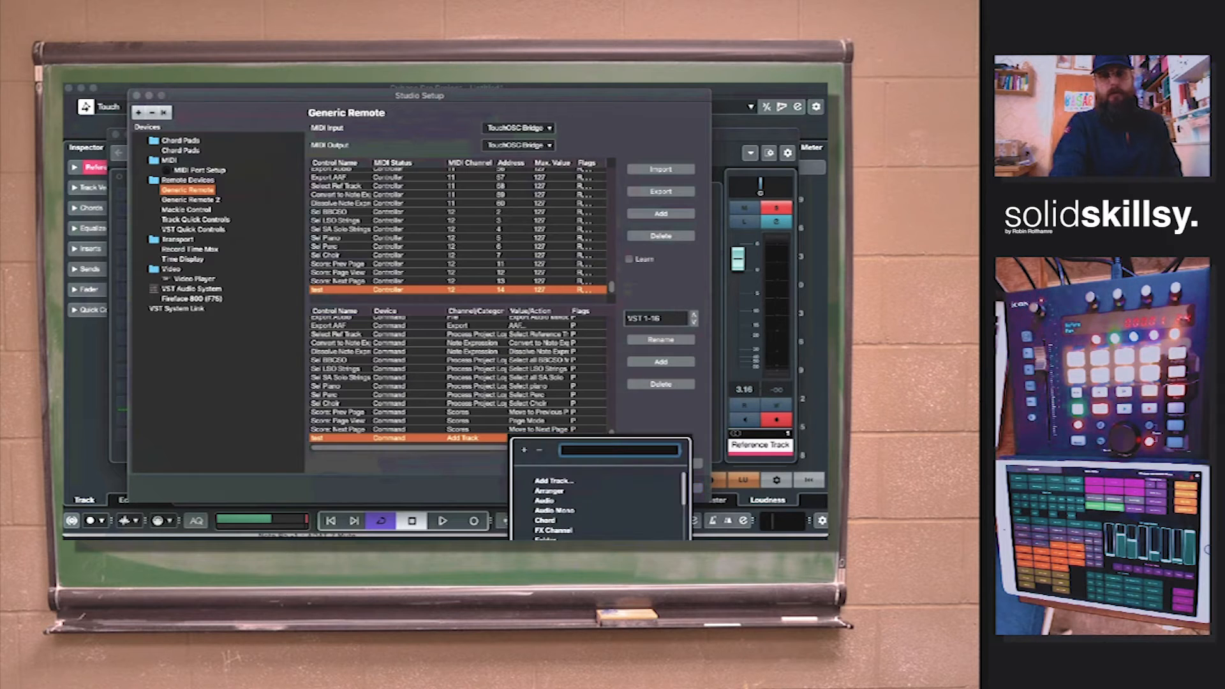
pyautogui.scroll(-3)
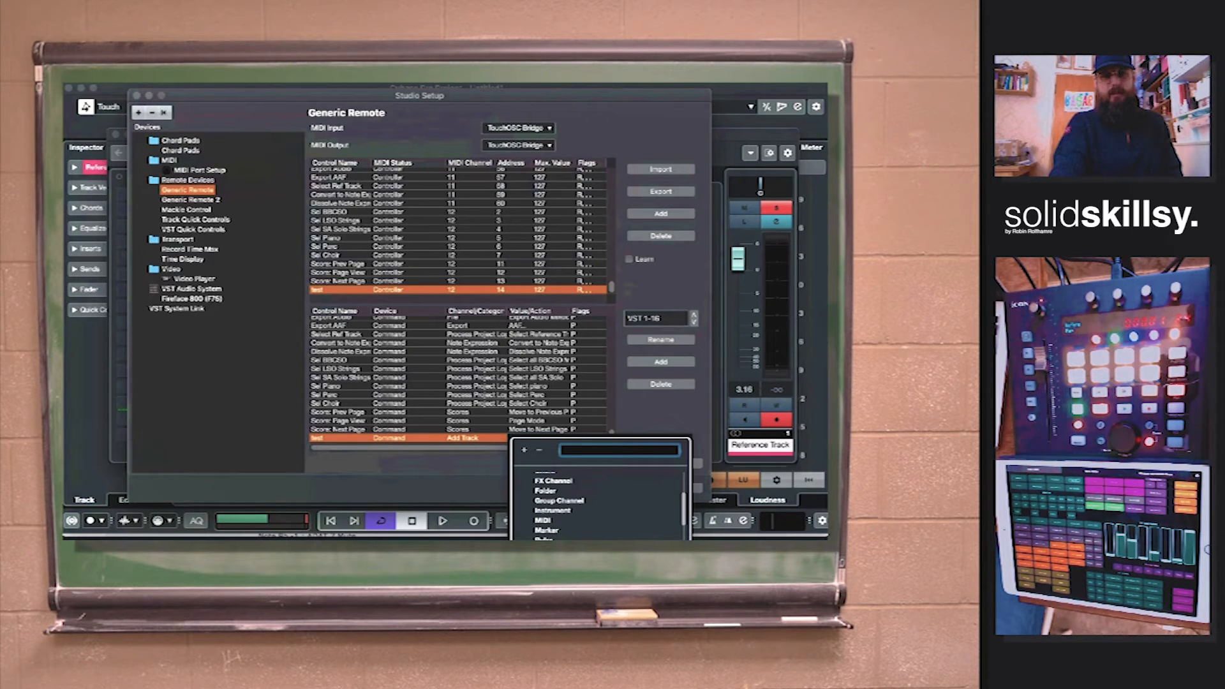
pyautogui.click(537, 491)
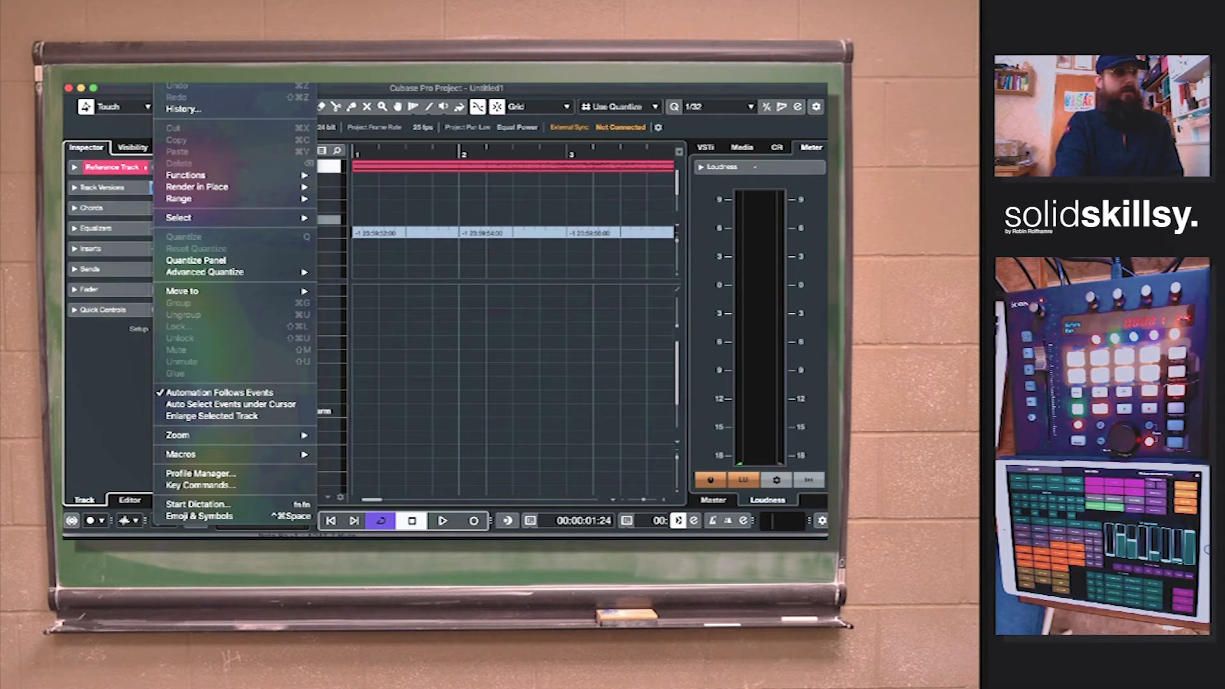
pyautogui.moveTo(231, 404)
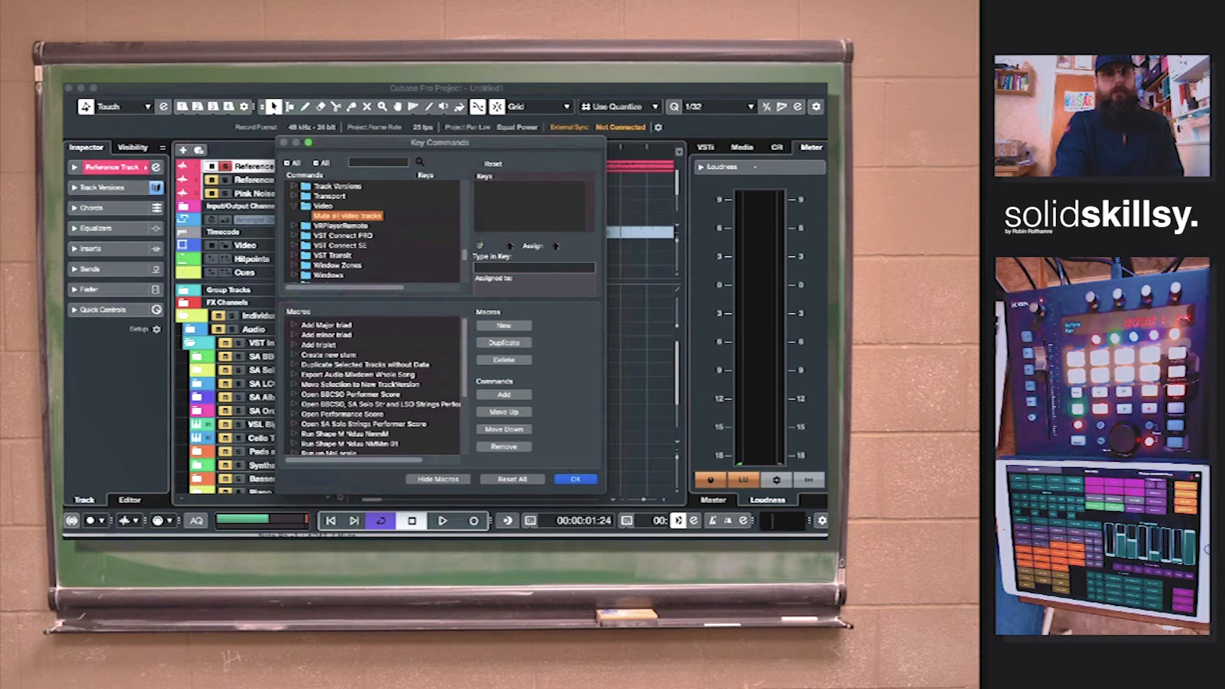
# In Key Commands, expand Window Zones and select Show Next Tab to view its shortcut.
pyautogui.click(295, 225)
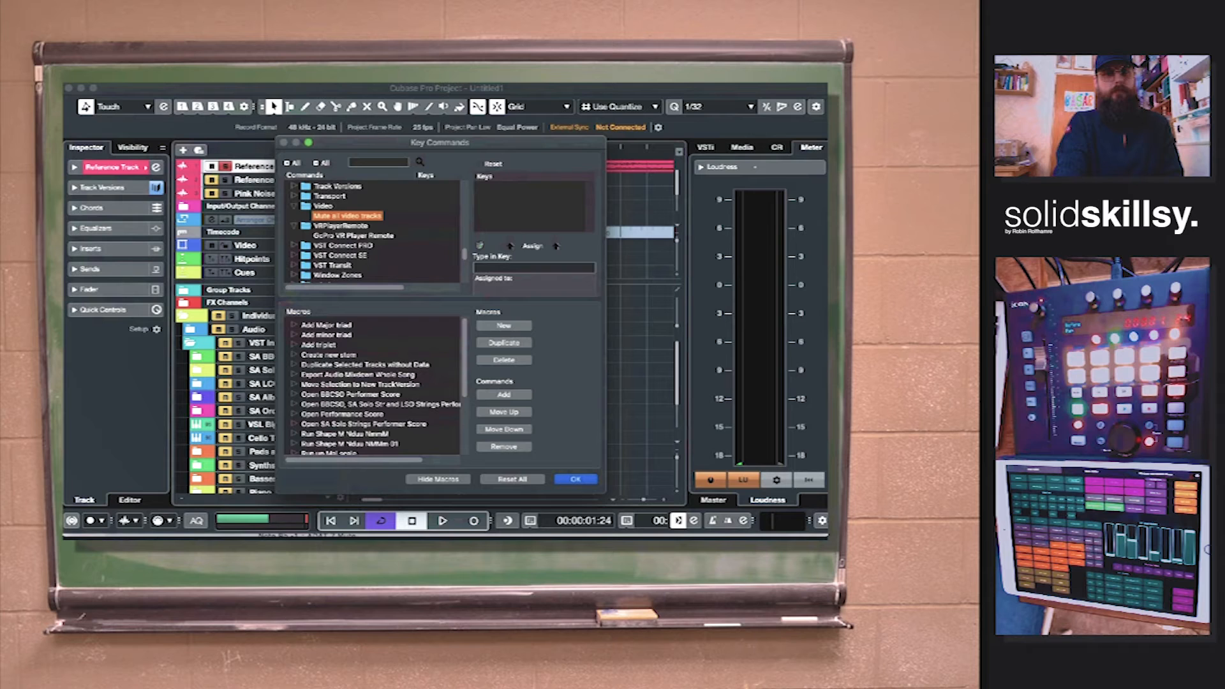
pyautogui.click(354, 235)
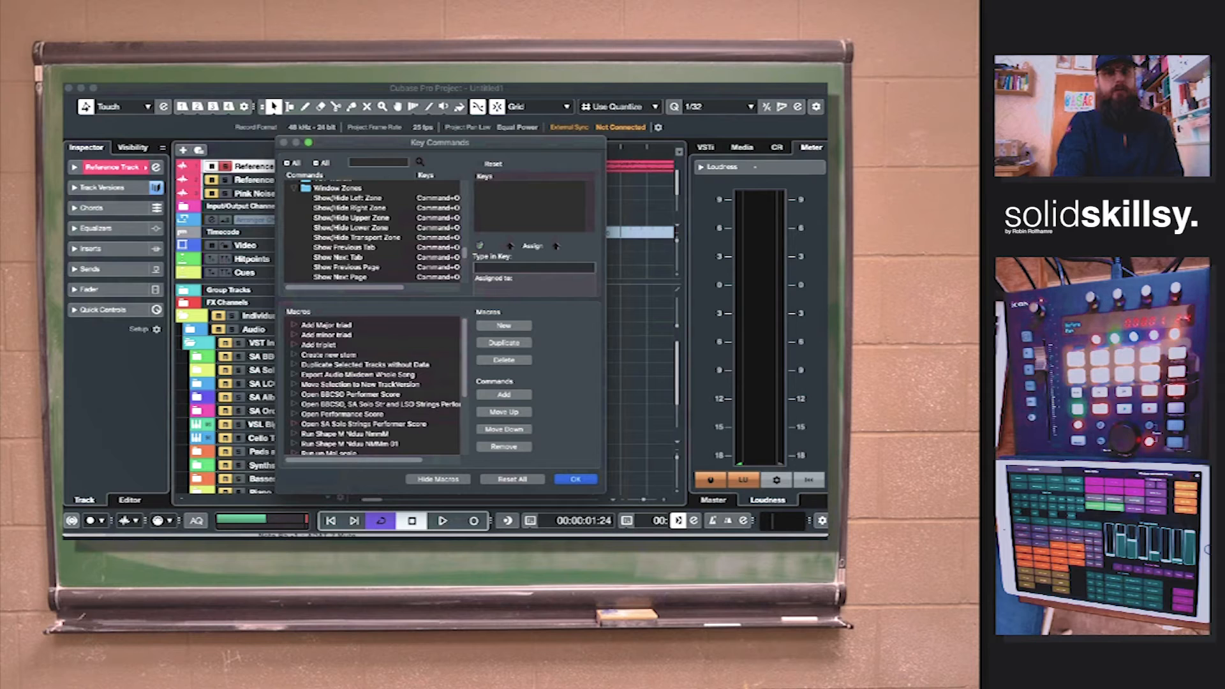
pyautogui.click(338, 258)
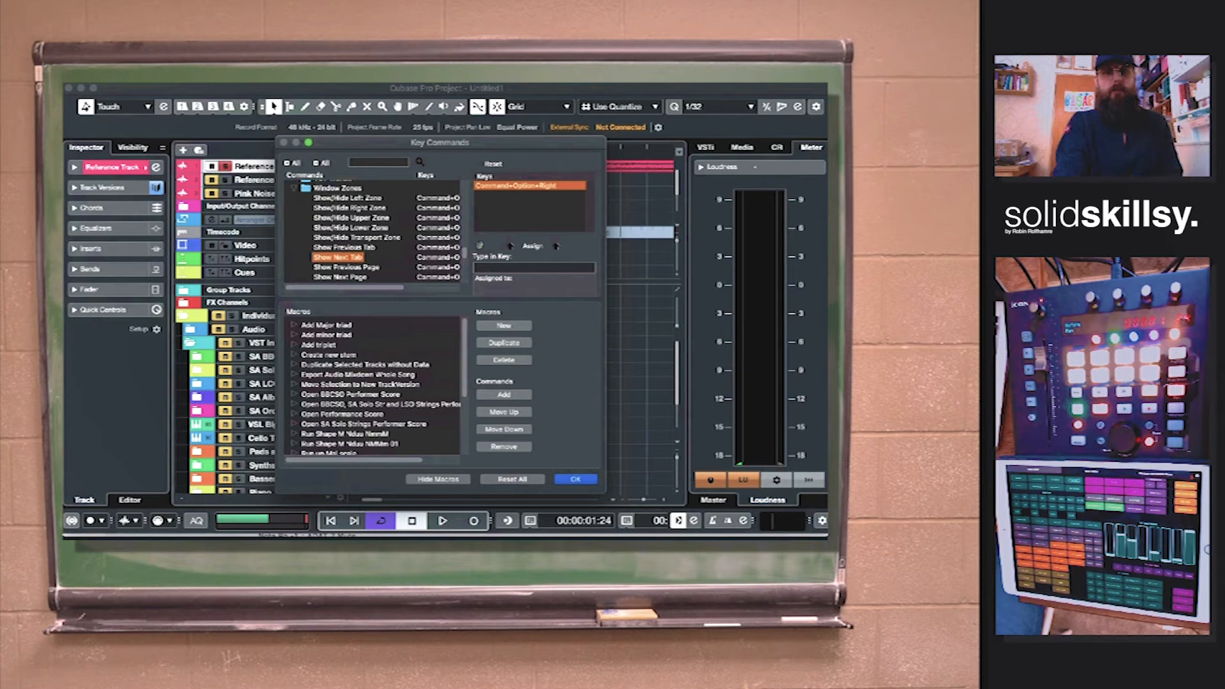
pyautogui.click(574, 479)
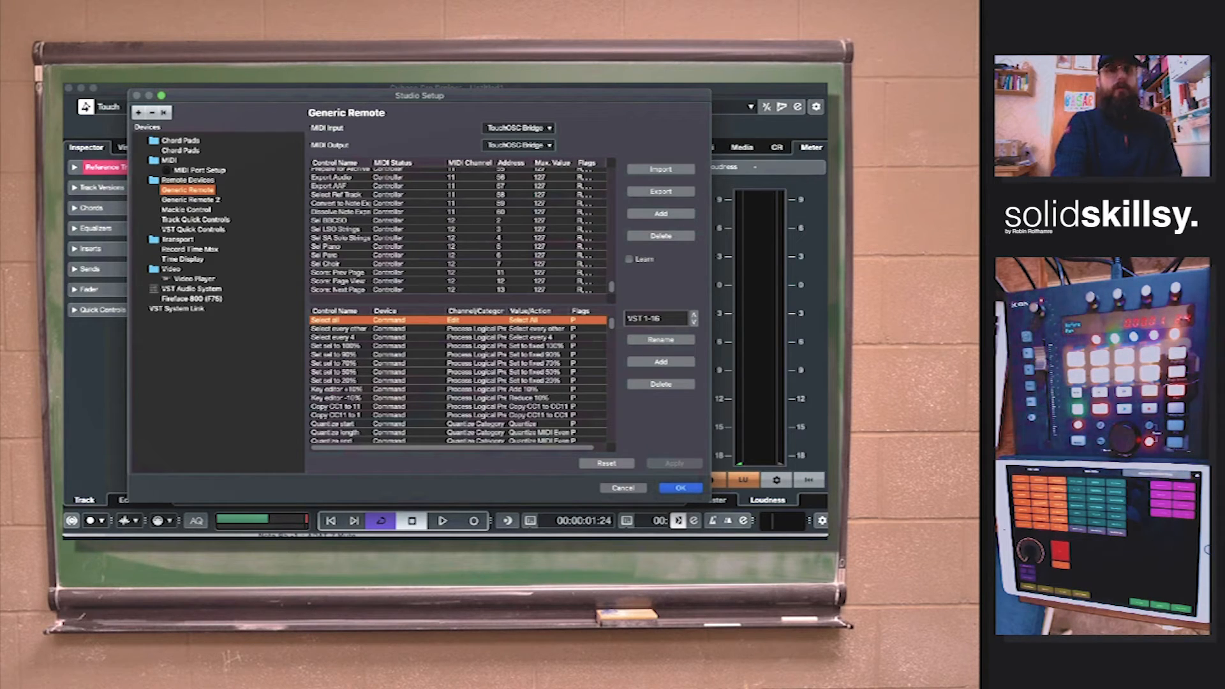
# Close the Studio Setup window and go back to the Key Commands Devices folder.
pyautogui.click(678, 487)
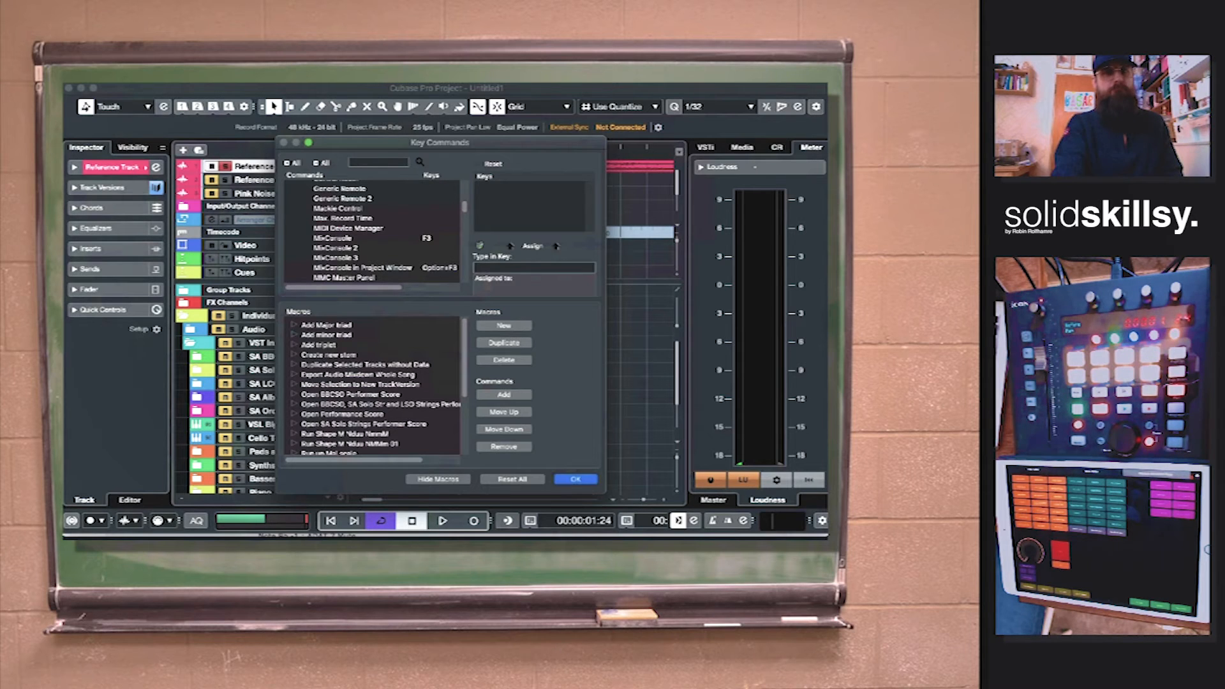
pyautogui.click(576, 478)
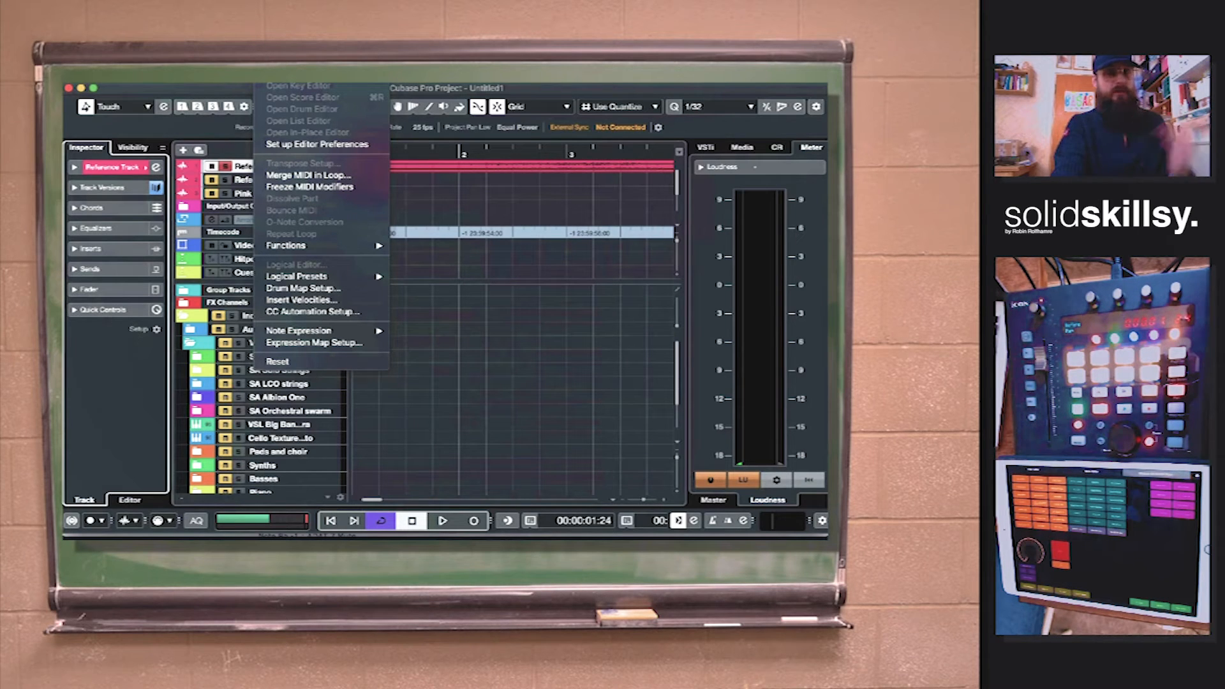
pyautogui.moveTo(296, 276)
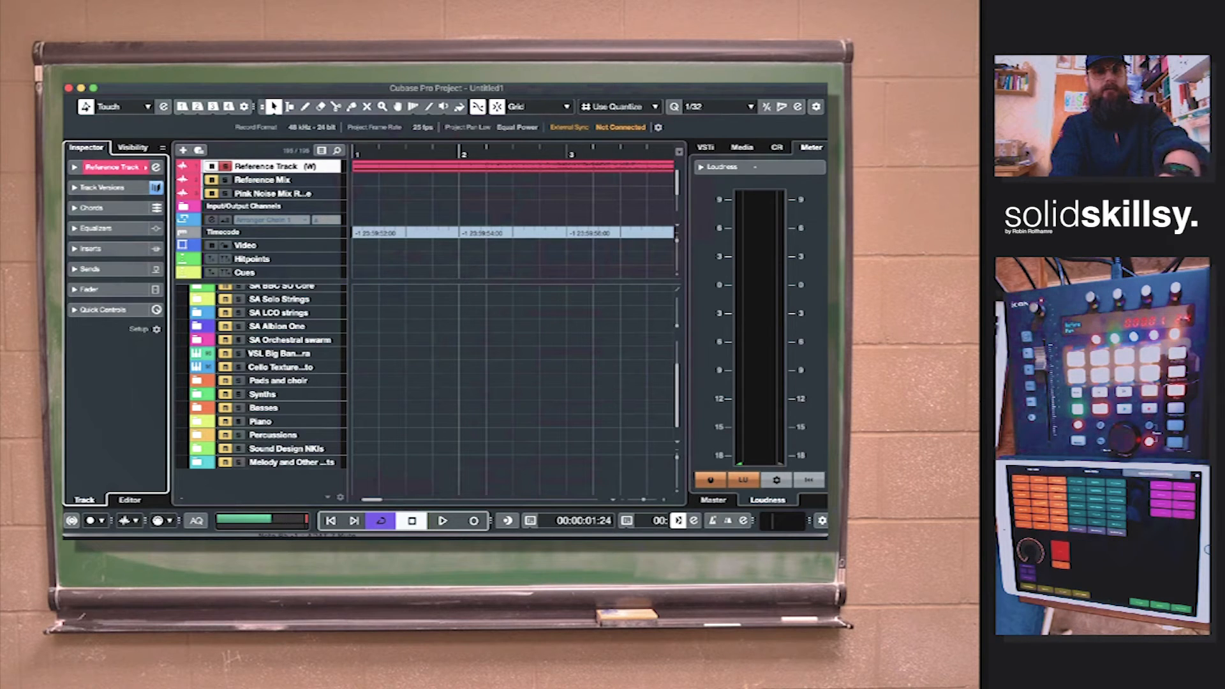
# Draw a short event on a track, then launch the Logical Editor from the MIDI menu.
pyautogui.moveTo(356, 354); pyautogui.dragTo(460, 354)
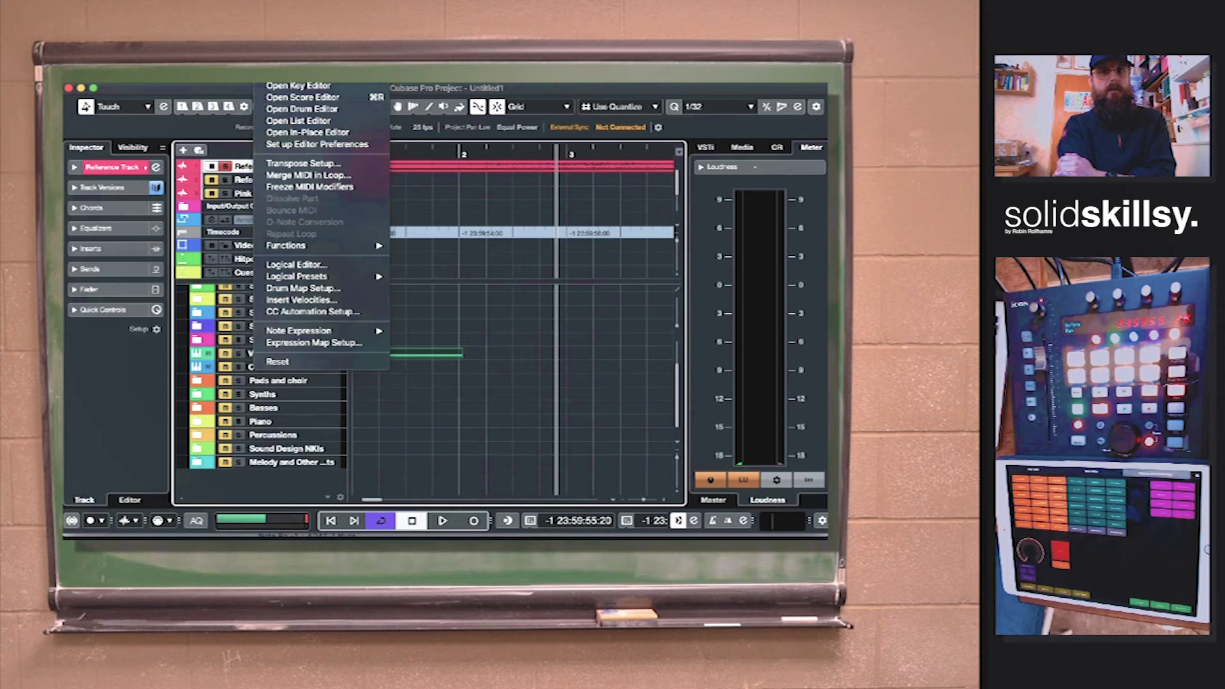
pyautogui.moveTo(296, 264)
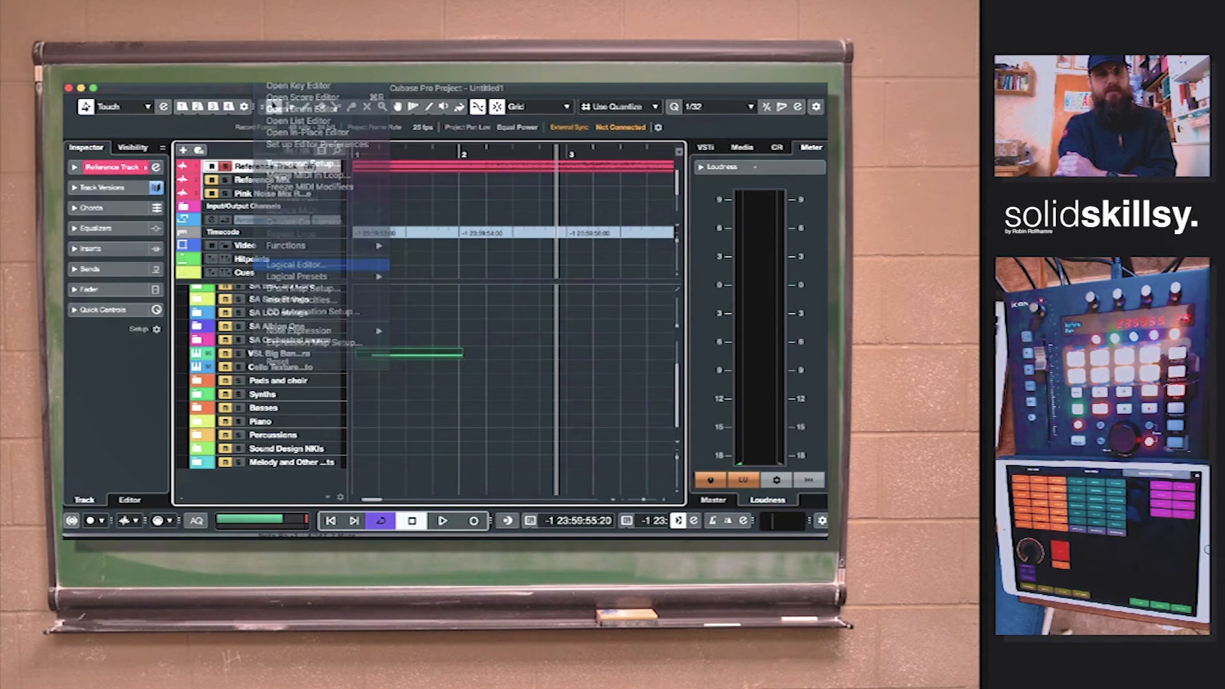
pyautogui.click(291, 265)
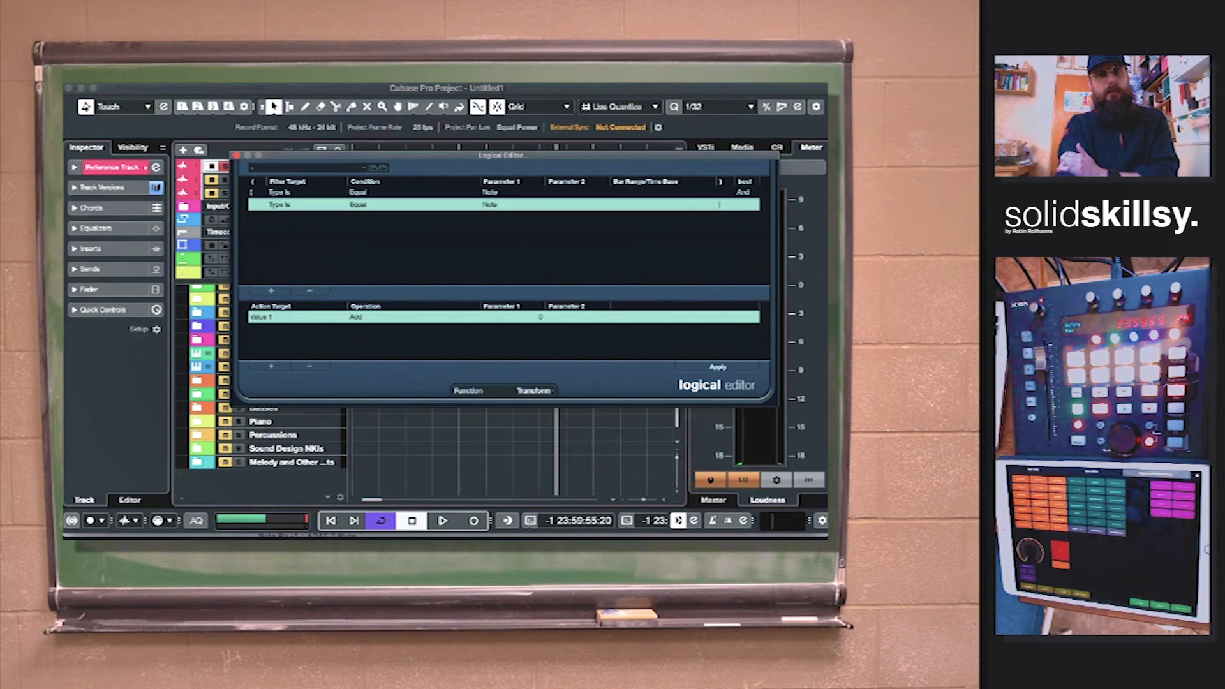
# Add a second Logical Editor condition that filters for selected events.
pyautogui.click(297, 204)
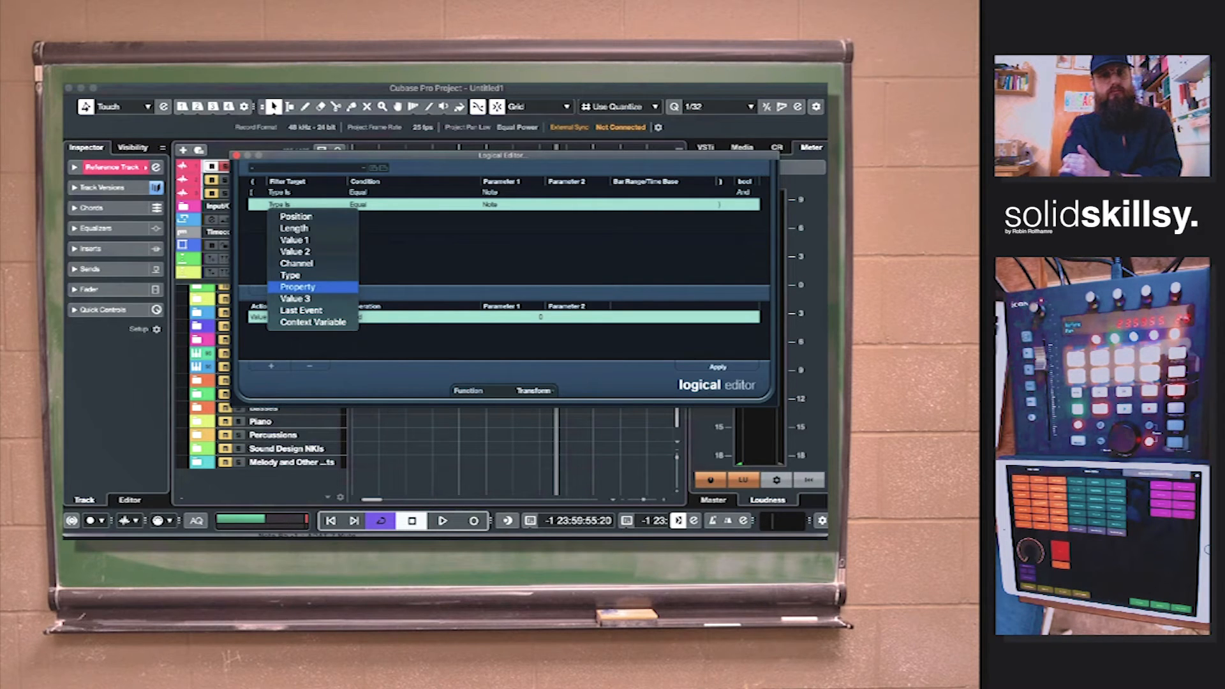
pyautogui.click(298, 287)
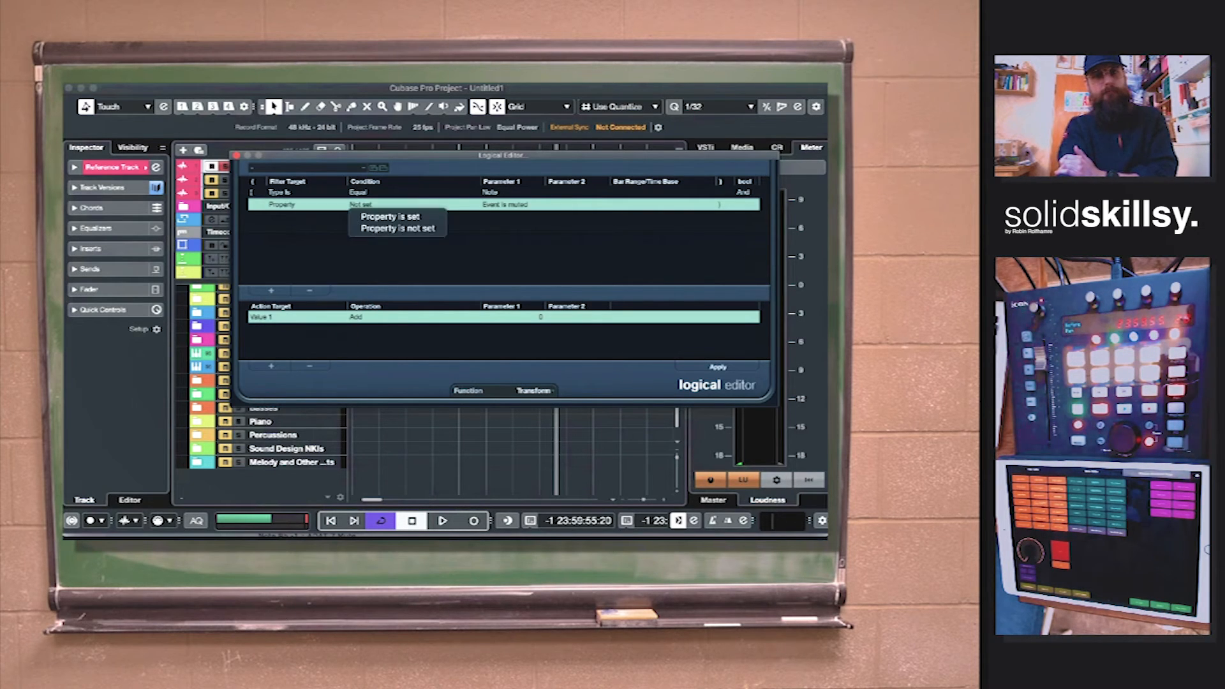
pyautogui.click(389, 217)
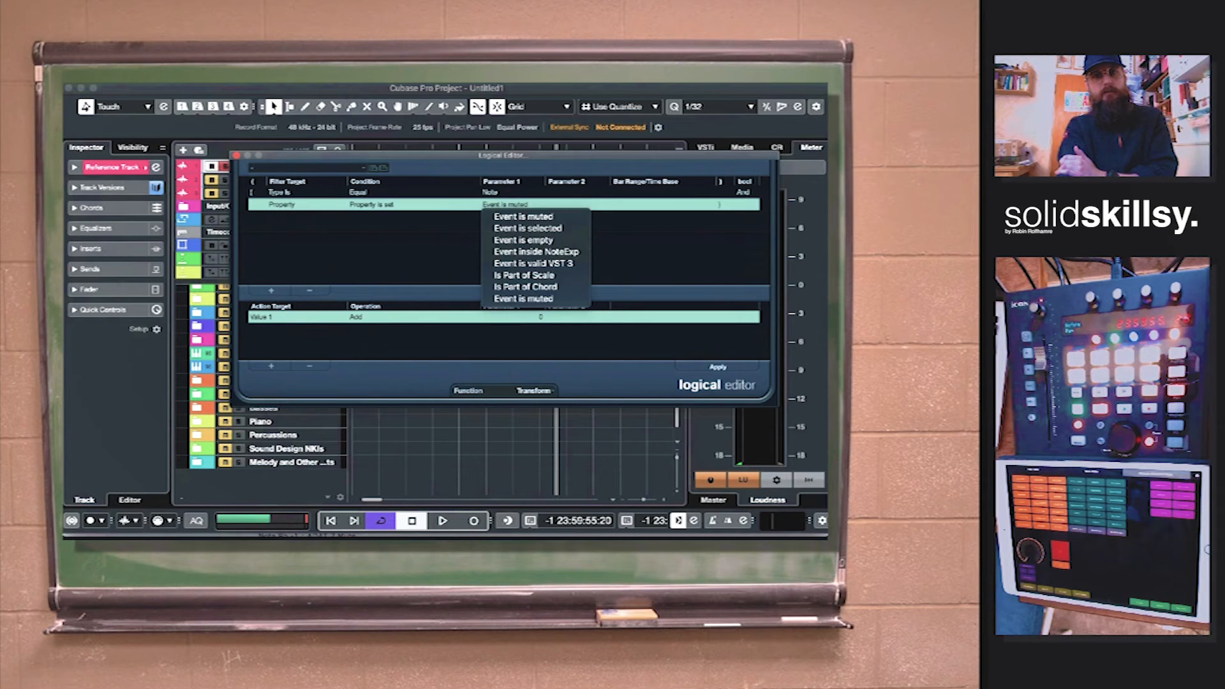
pyautogui.moveTo(523, 240)
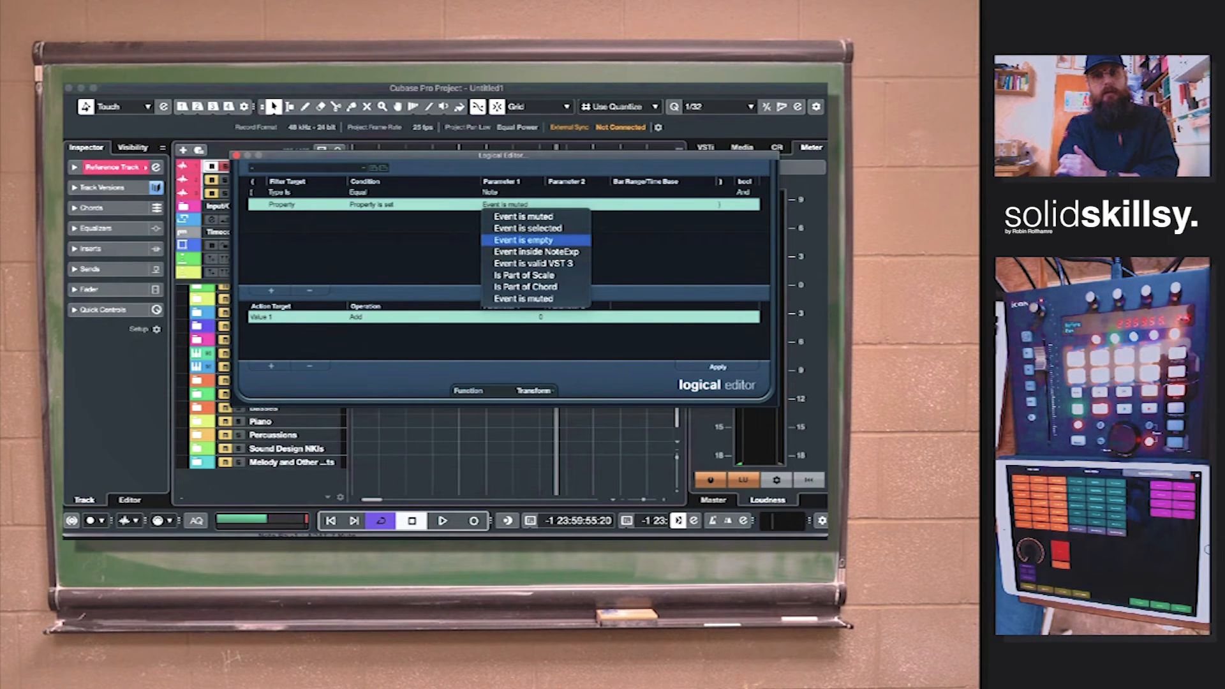
pyautogui.moveTo(528, 228)
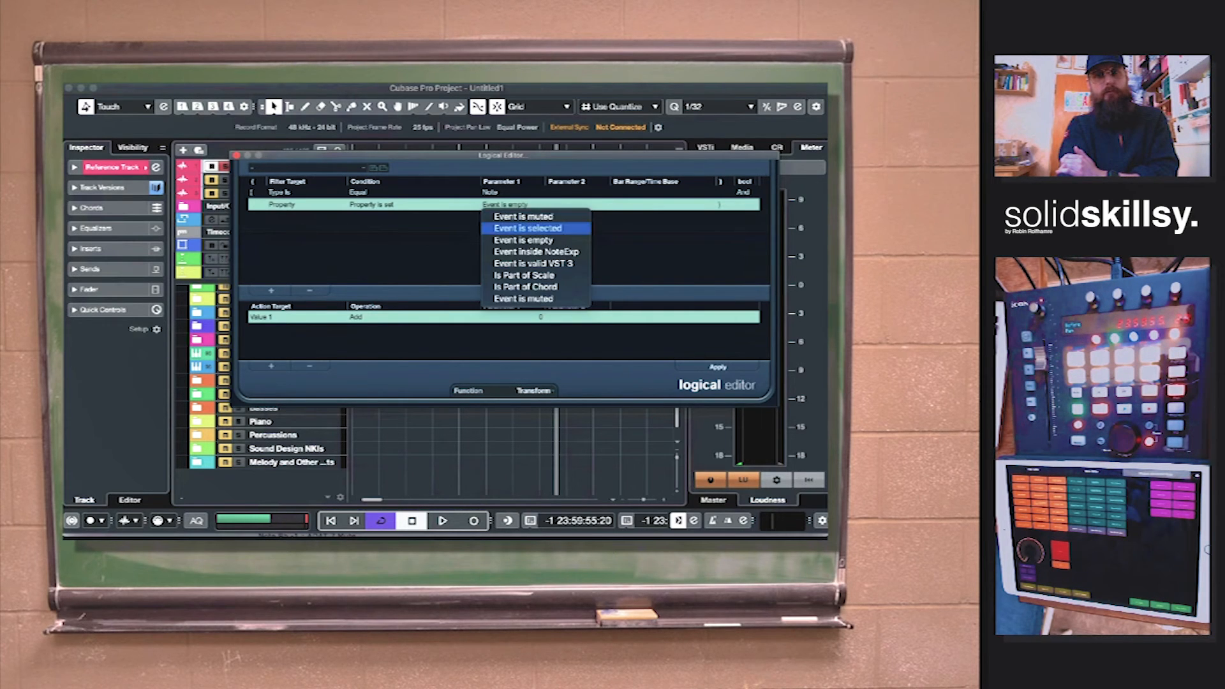
pyautogui.click(528, 228)
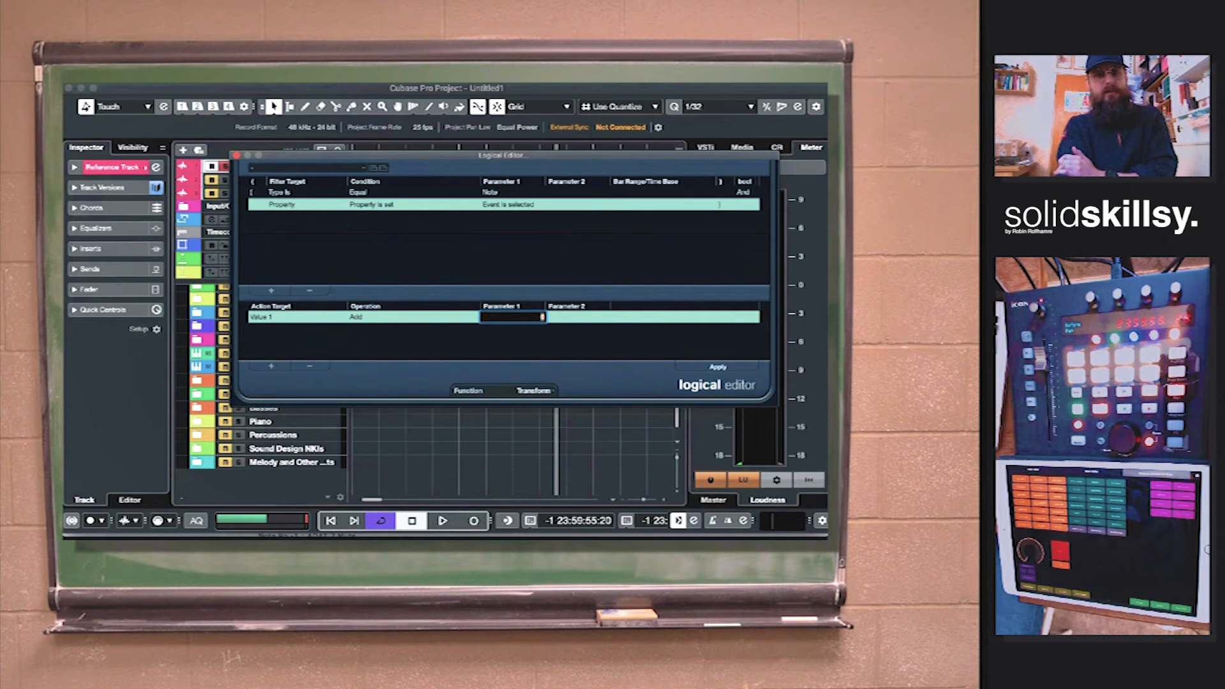
# Keep Add as the Value 1 operation with parameter 7, and set the function to Insert.
pyautogui.click(363, 317)
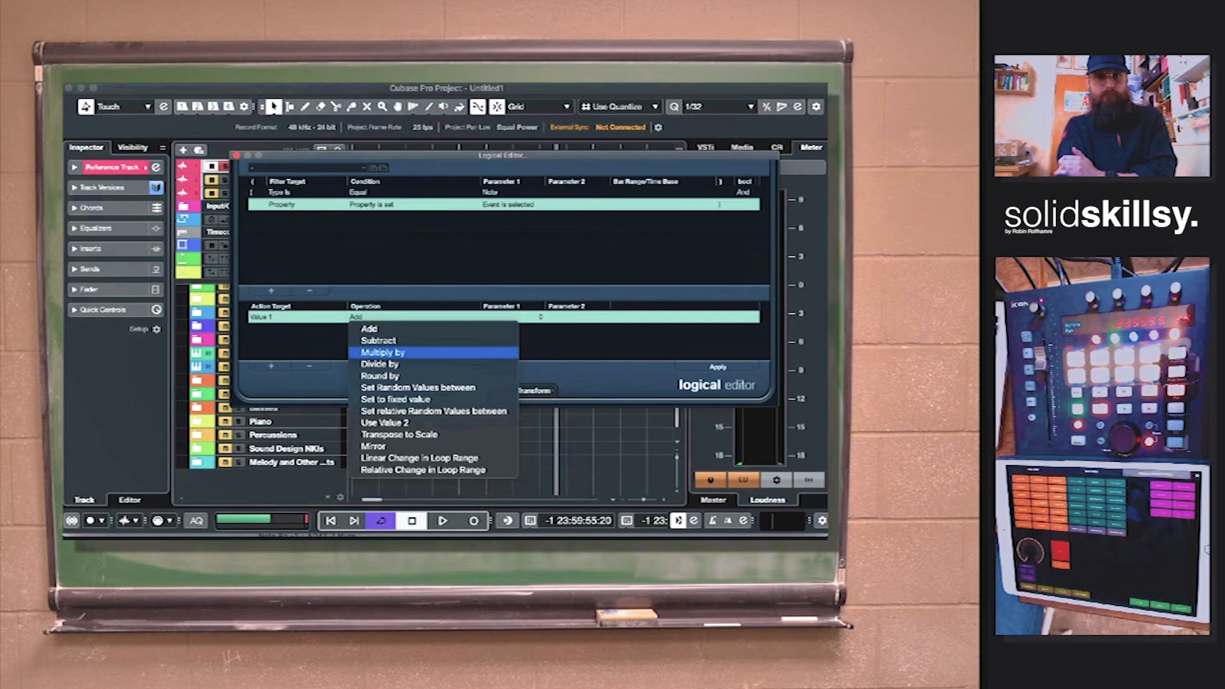
pyautogui.moveTo(377, 341)
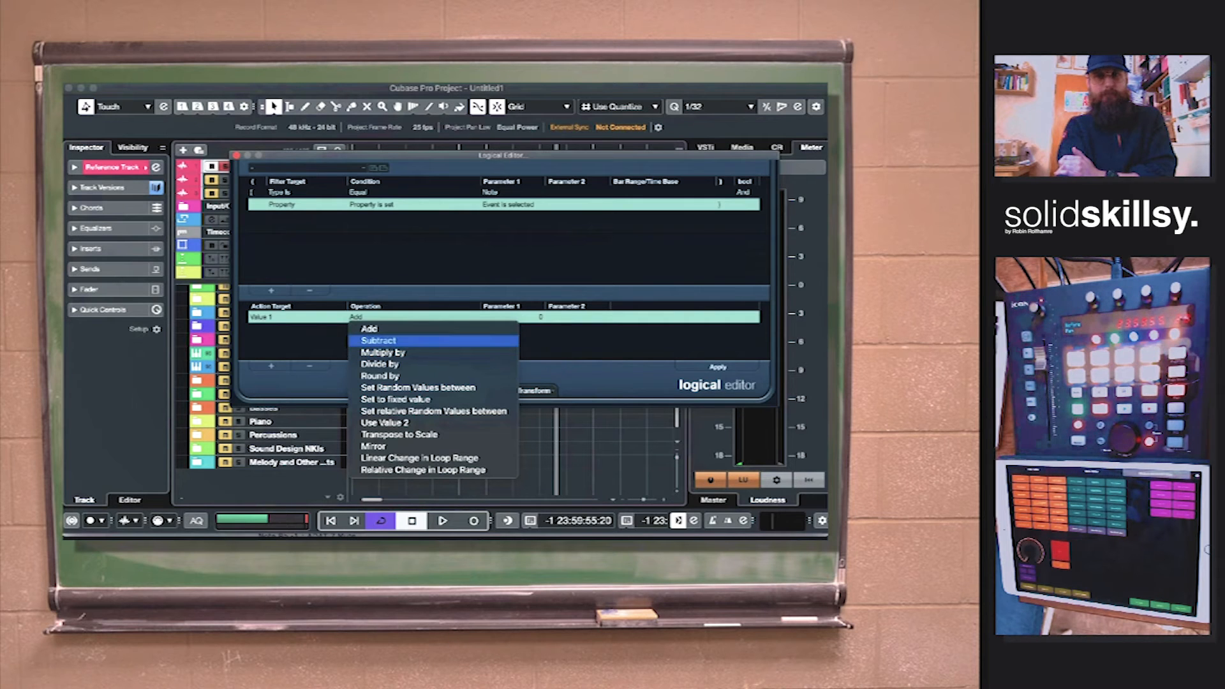
pyautogui.click(369, 328)
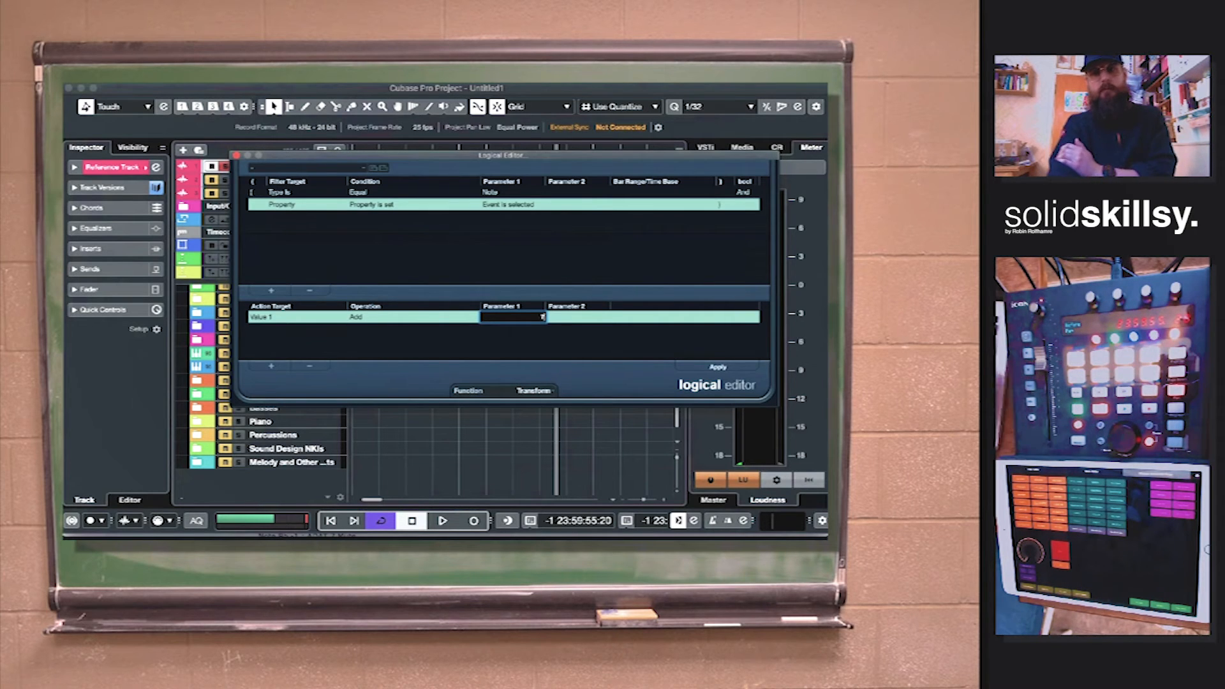
pyautogui.write('7')
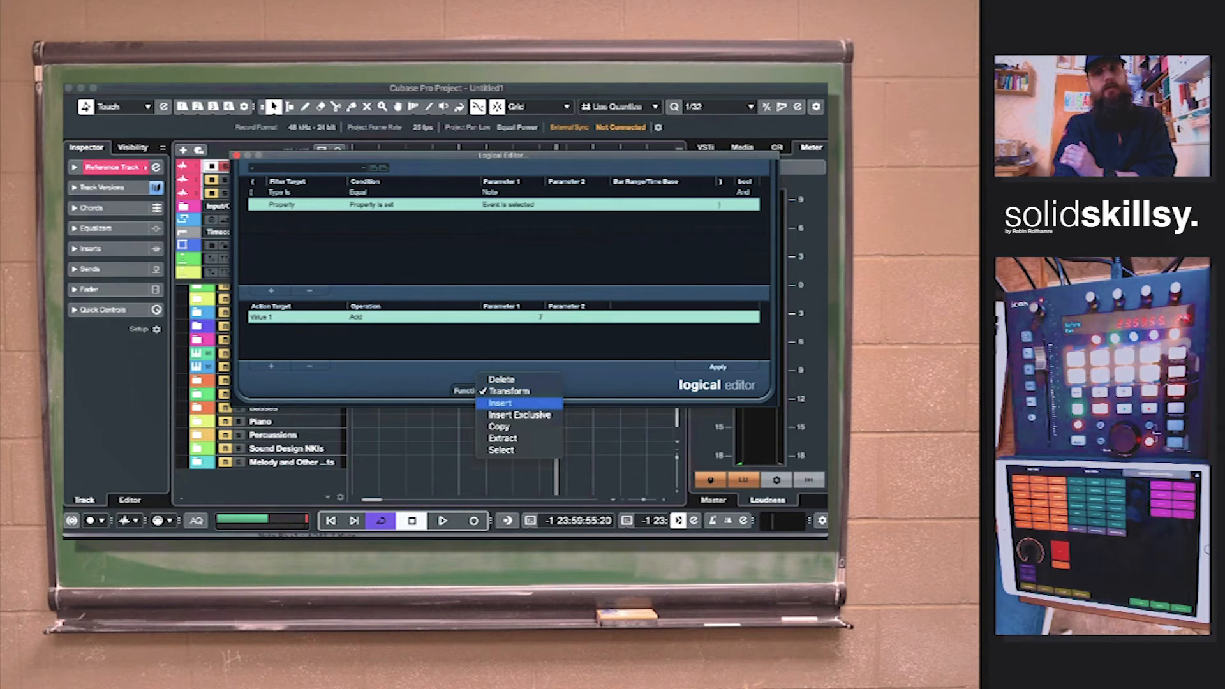
pyautogui.click(500, 403)
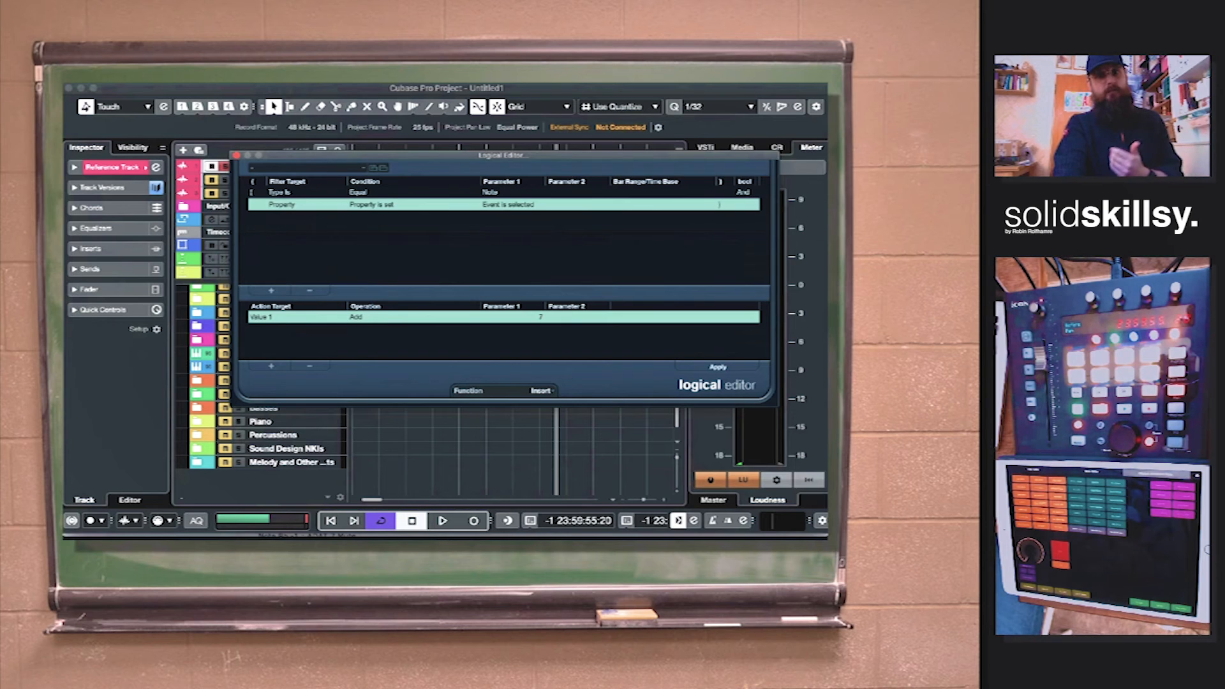
pyautogui.click(467, 391)
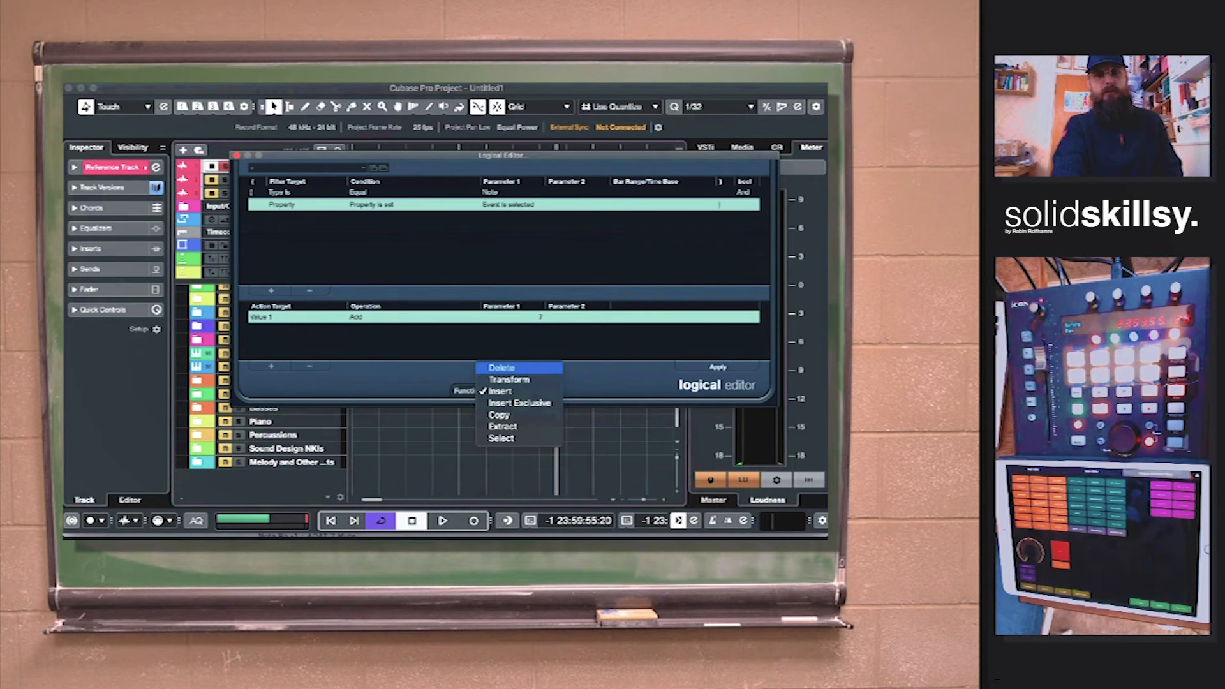
pyautogui.click(498, 390)
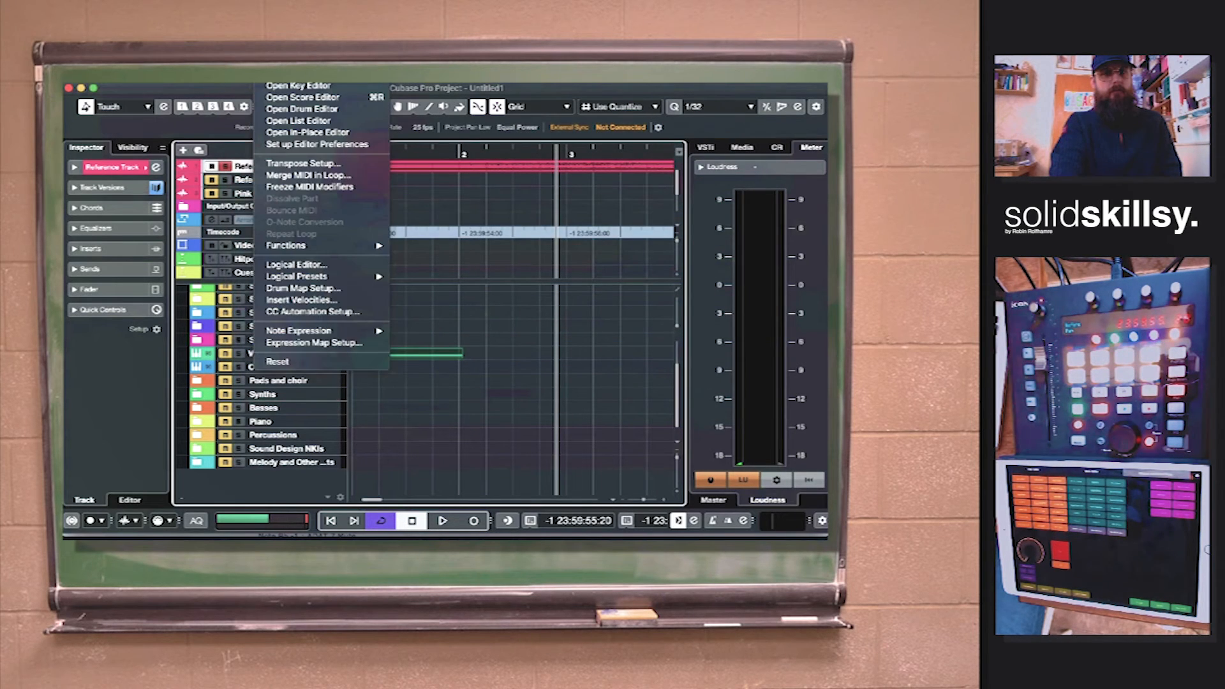
pyautogui.moveTo(320, 276)
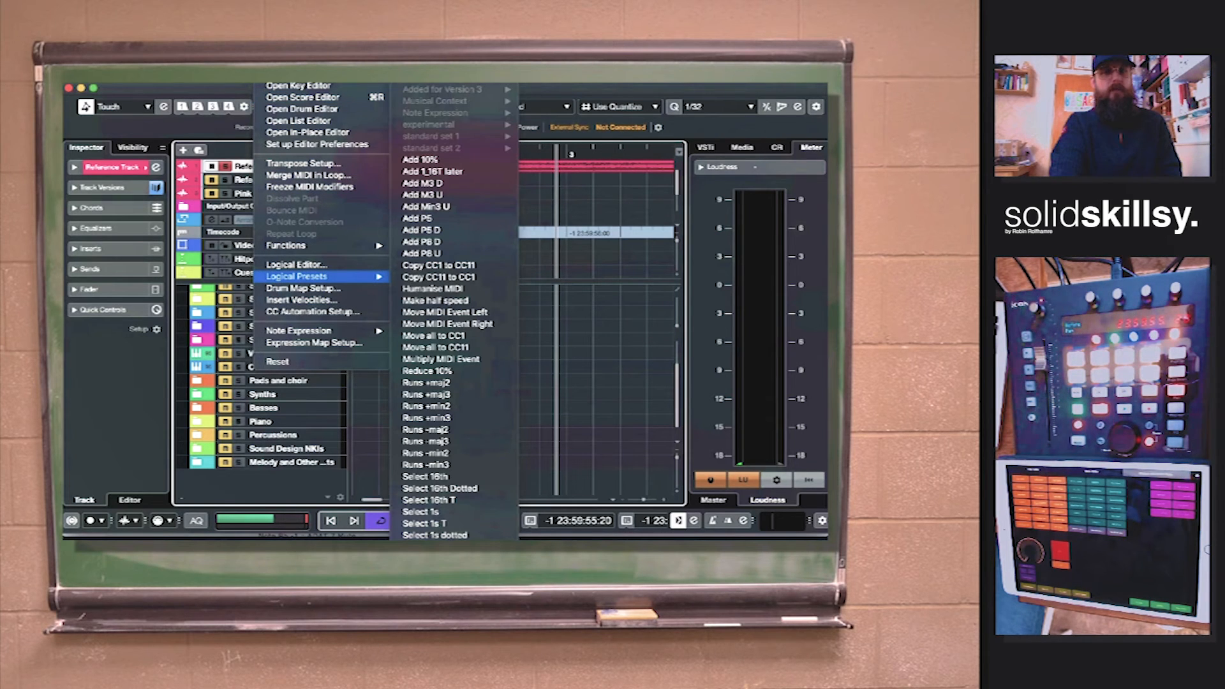
pyautogui.moveTo(449, 312)
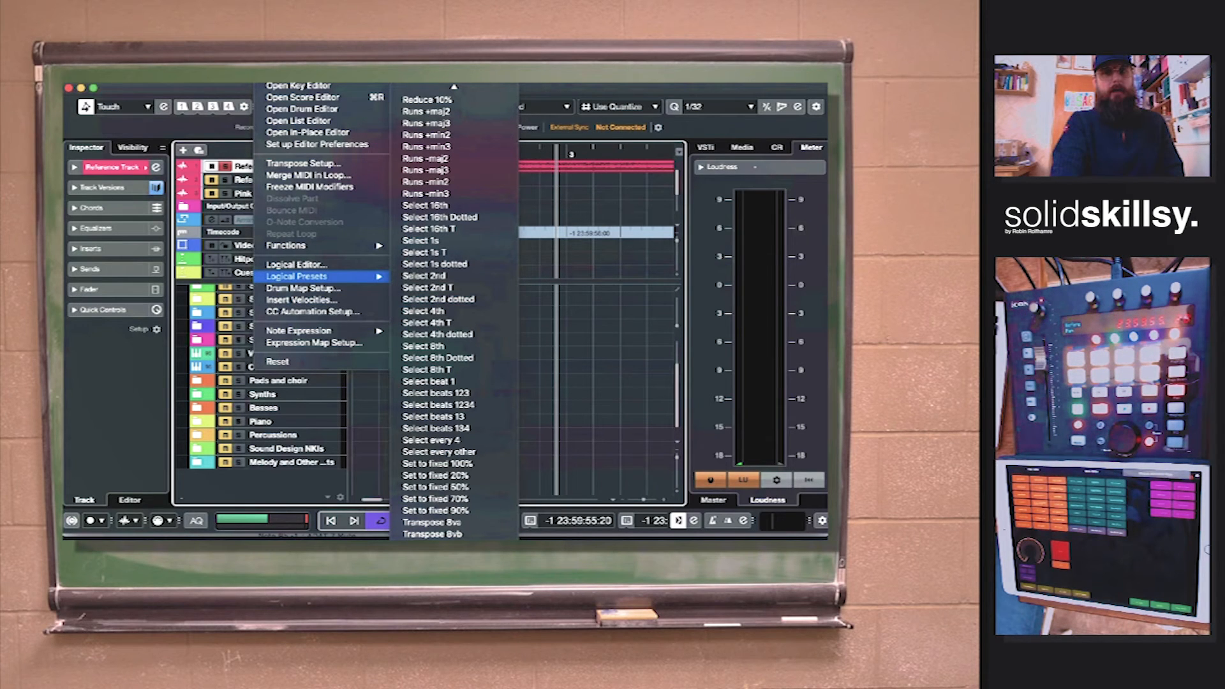
pyautogui.moveTo(423, 345)
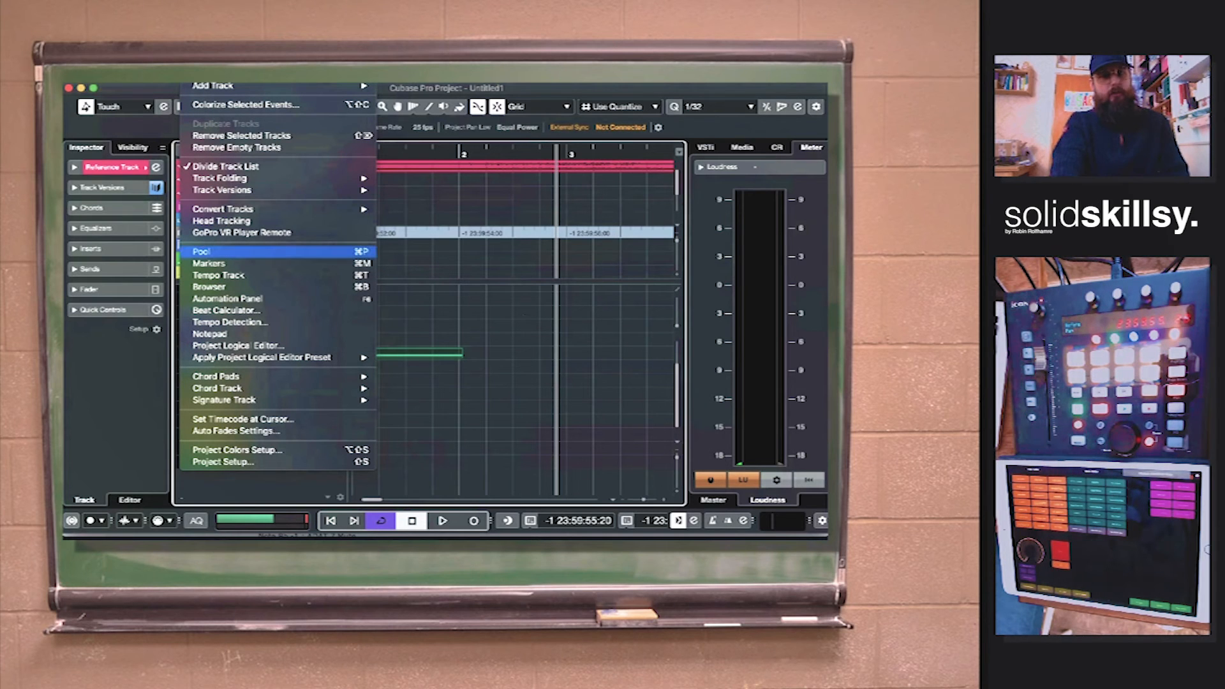
pyautogui.moveTo(226, 299)
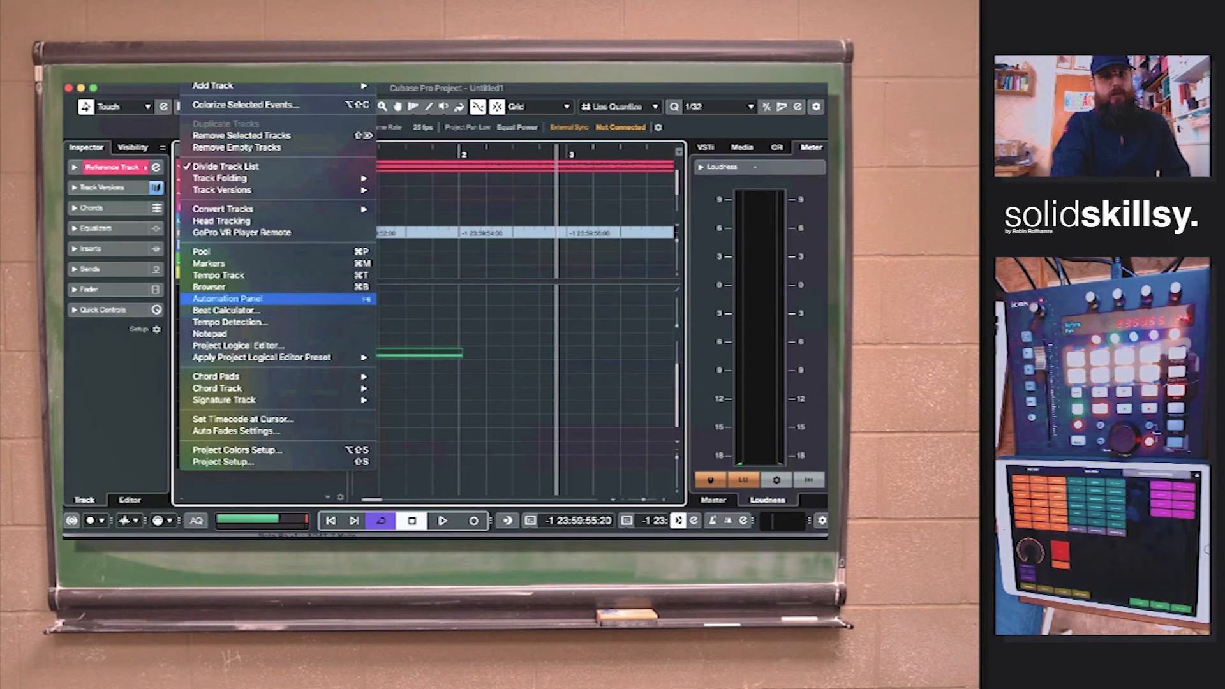
pyautogui.moveTo(209, 334)
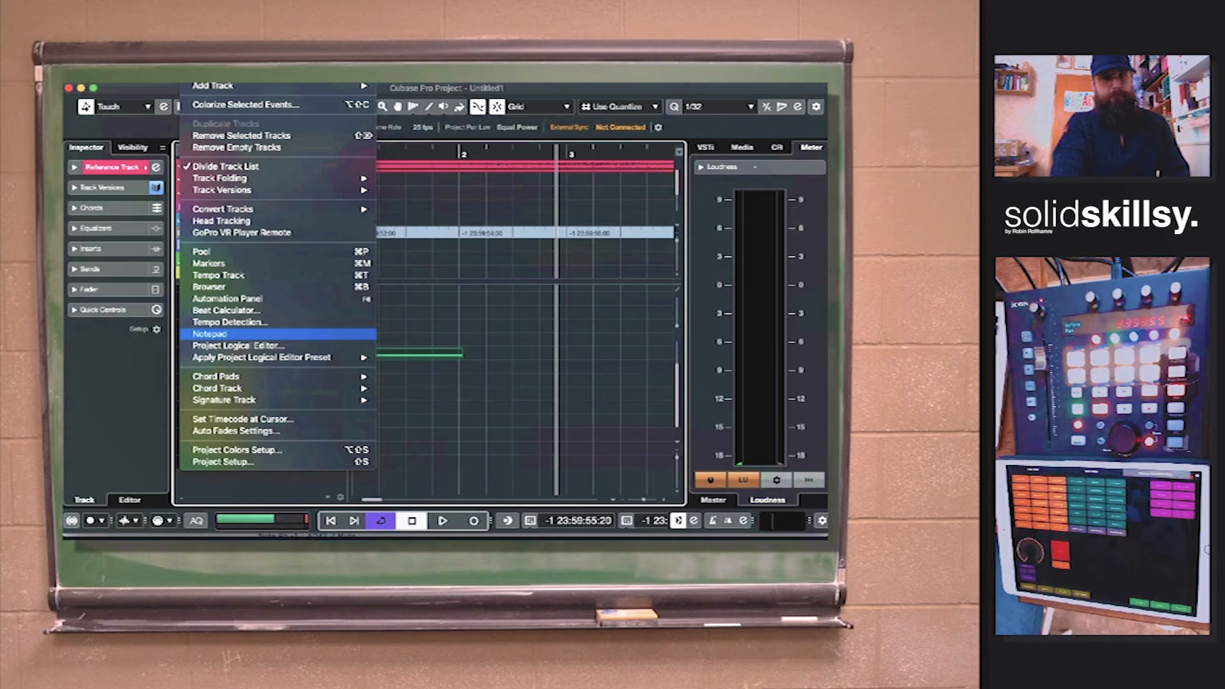
pyautogui.moveTo(238, 345)
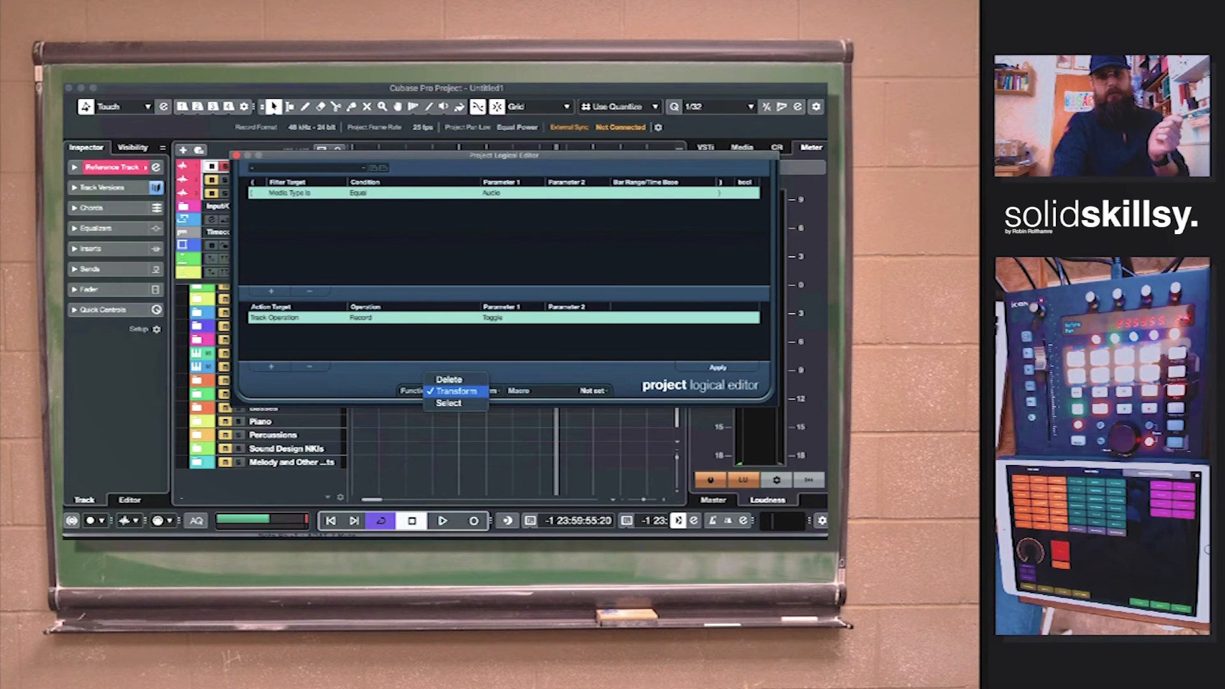
# Keep Transform as the function and show the Project Logical Editor's saved presets.
pyautogui.click(453, 391)
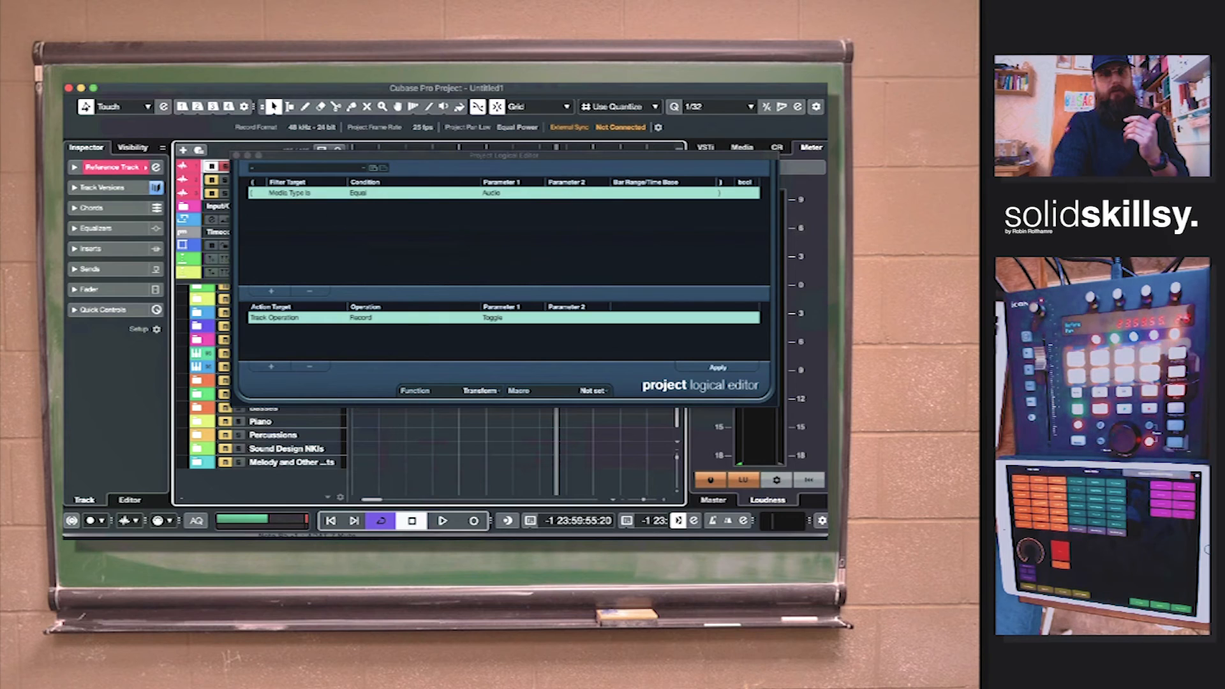
pyautogui.click(278, 168)
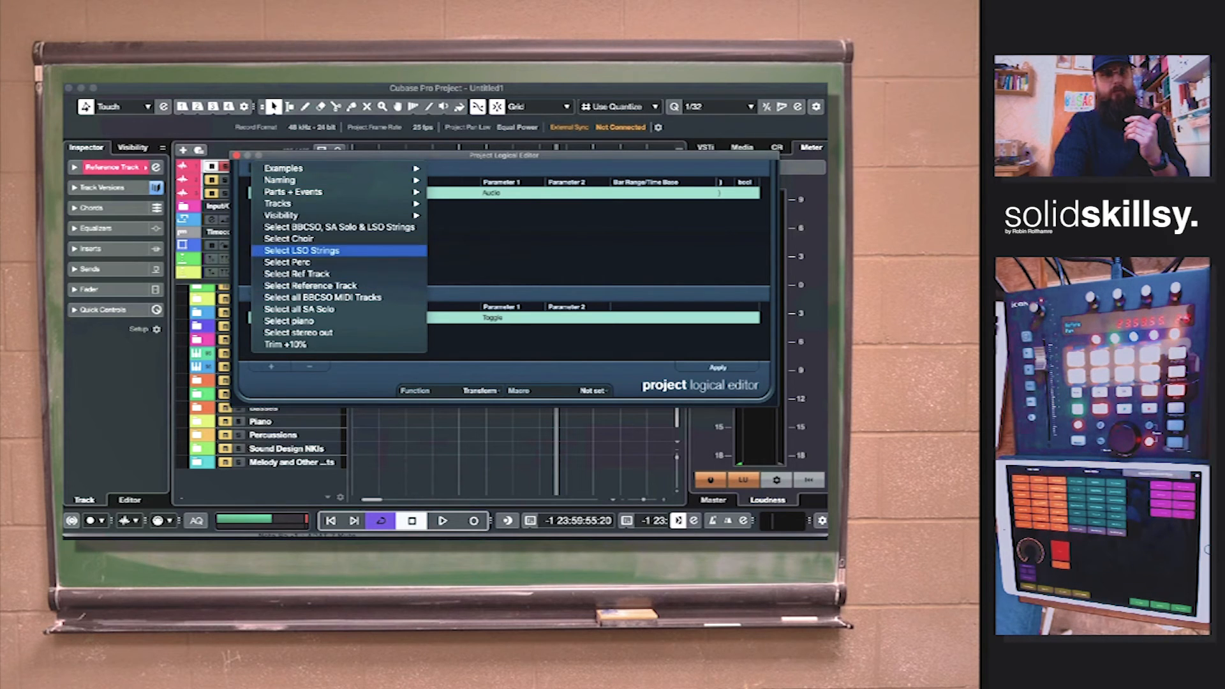
pyautogui.moveTo(289, 238)
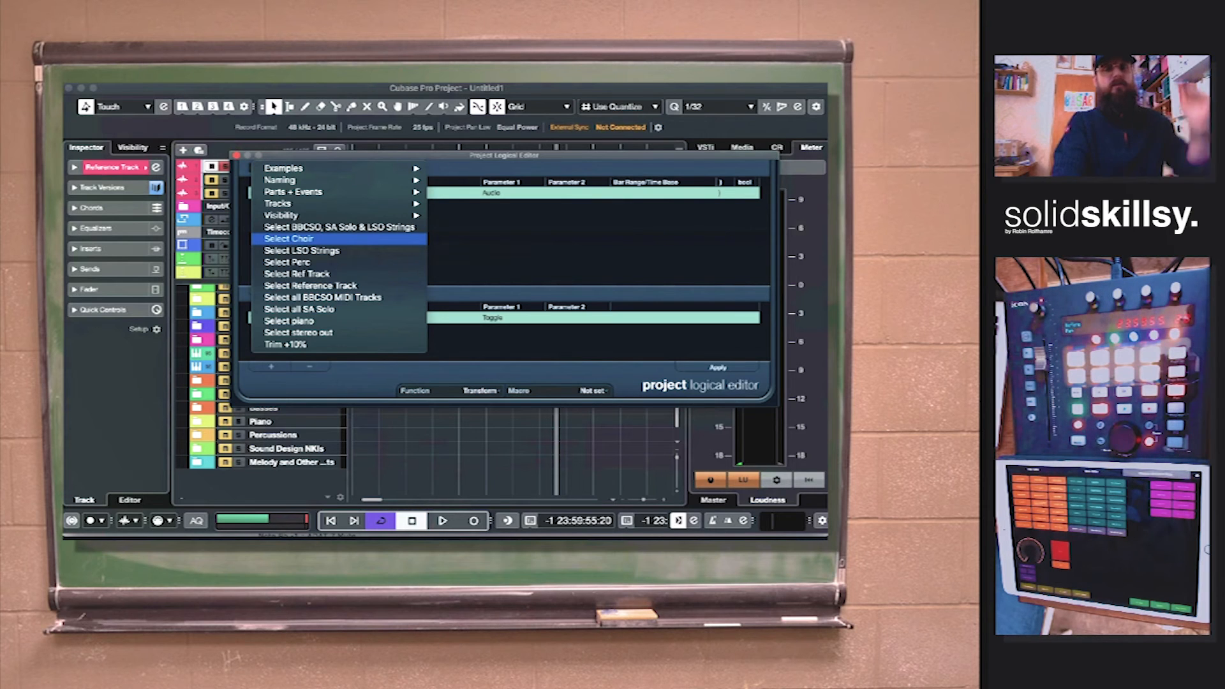
pyautogui.moveTo(289, 238)
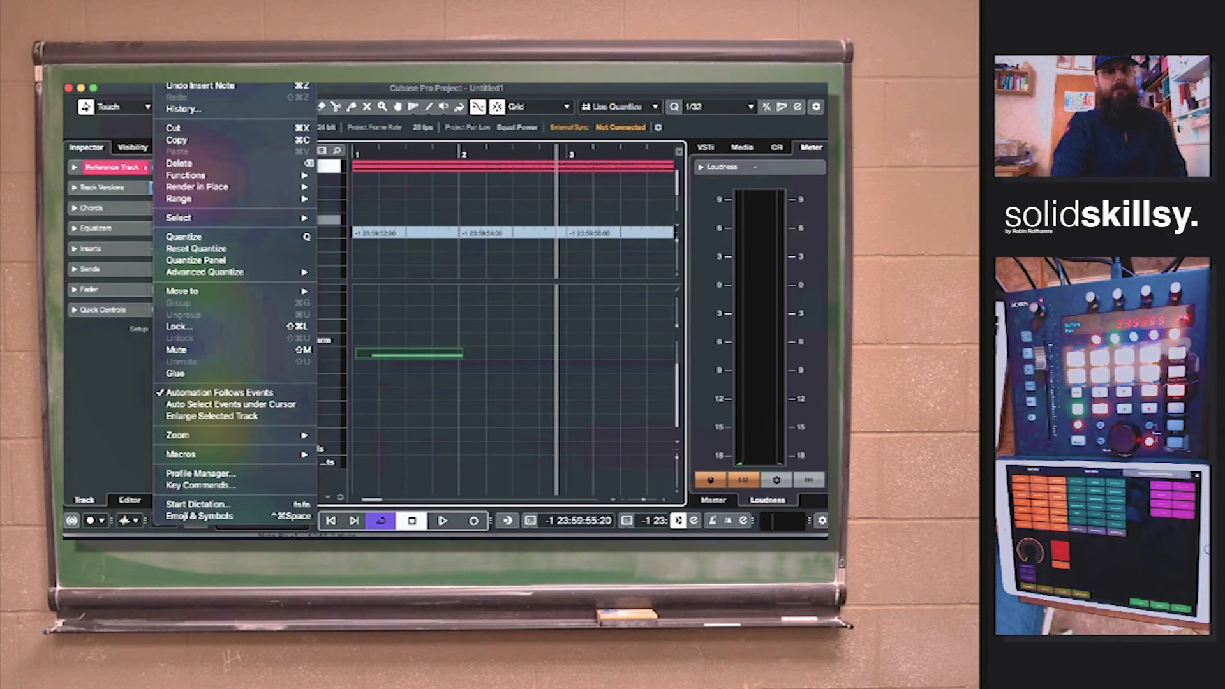
pyautogui.moveTo(199, 484)
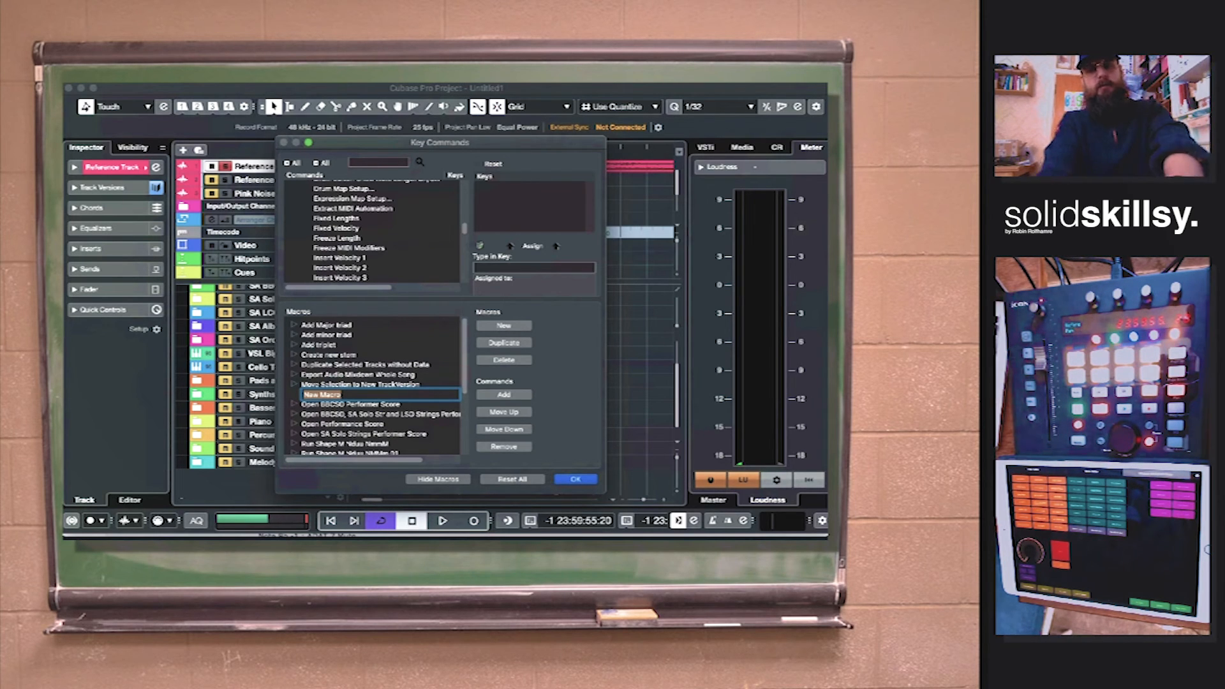
# Name a new macro 'Test' in Key Commands and select it.
pyautogui.write('Test')
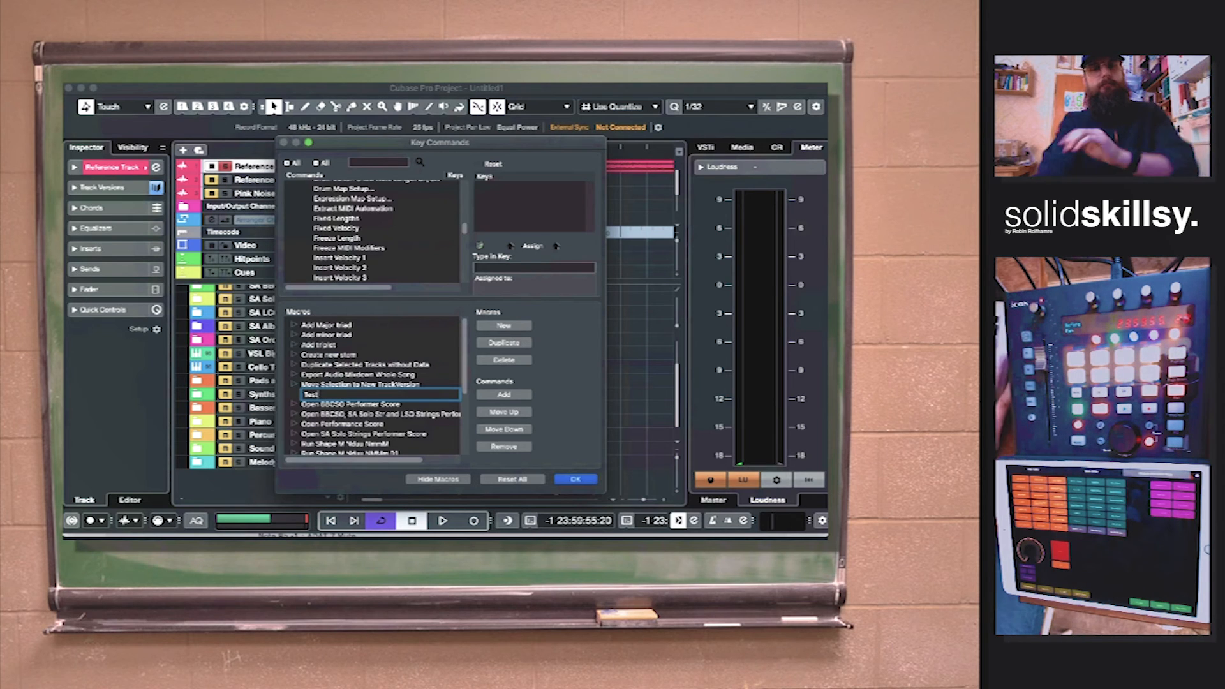
pyautogui.click(359, 383)
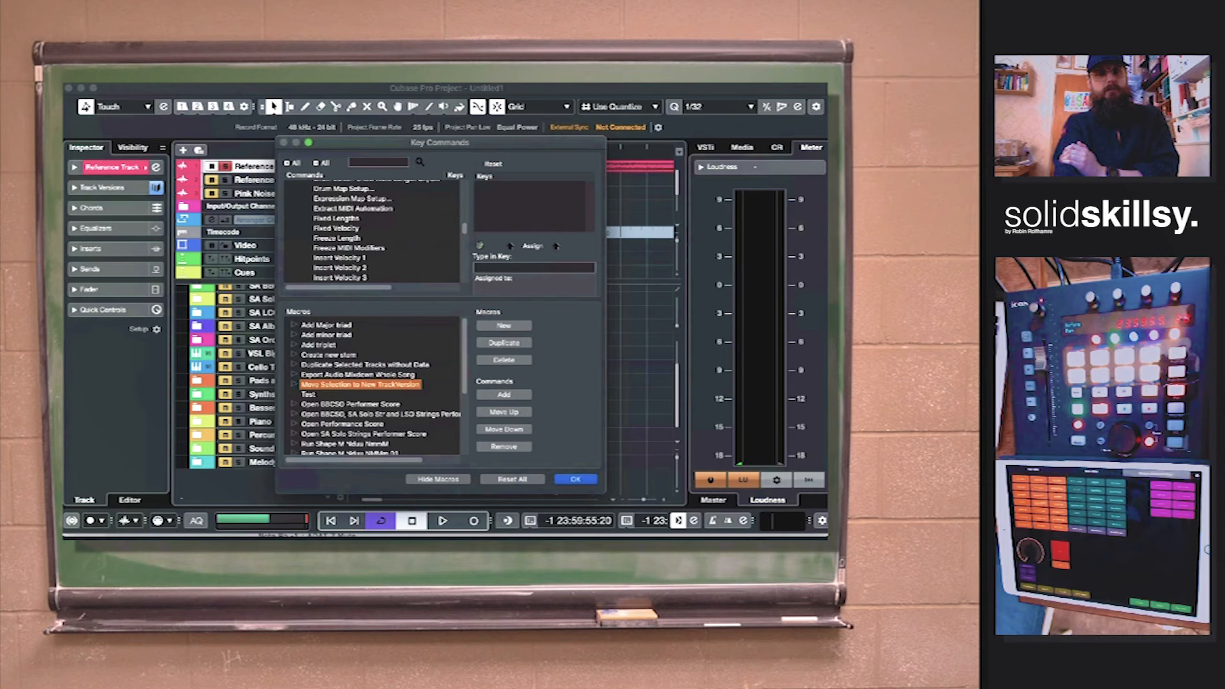
pyautogui.click(309, 395)
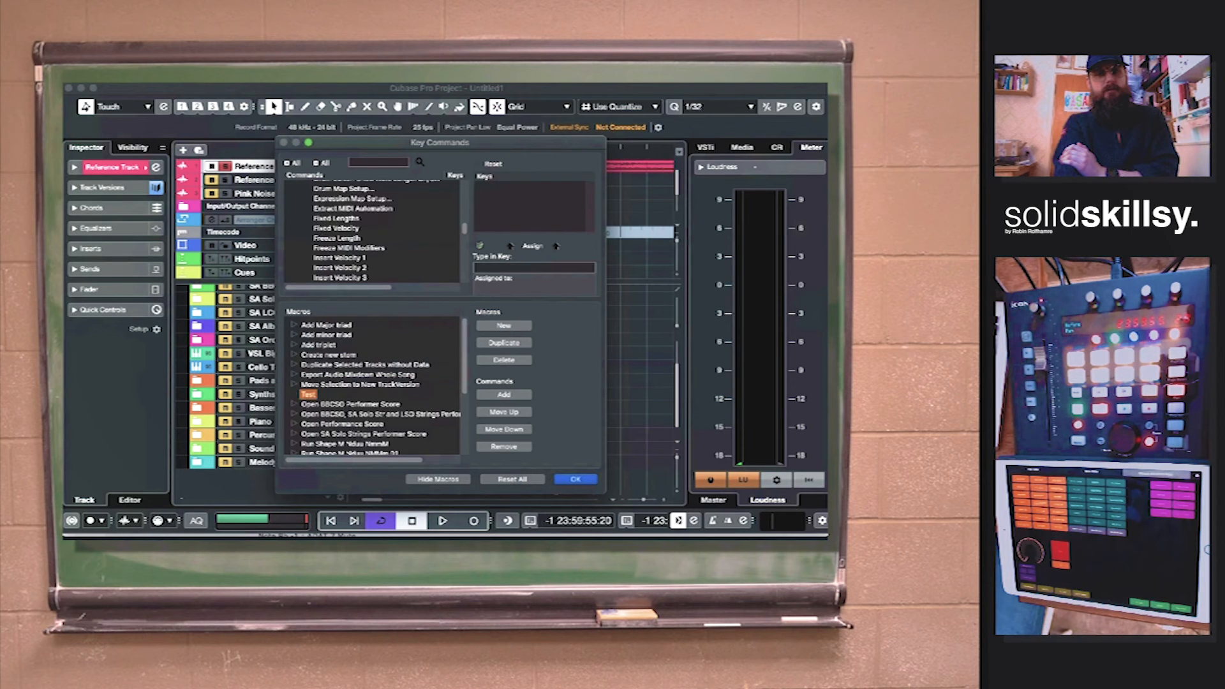
# Expand the Add triplet macro, search commands for 'logical', then close Key Commands.
pyautogui.click(318, 346)
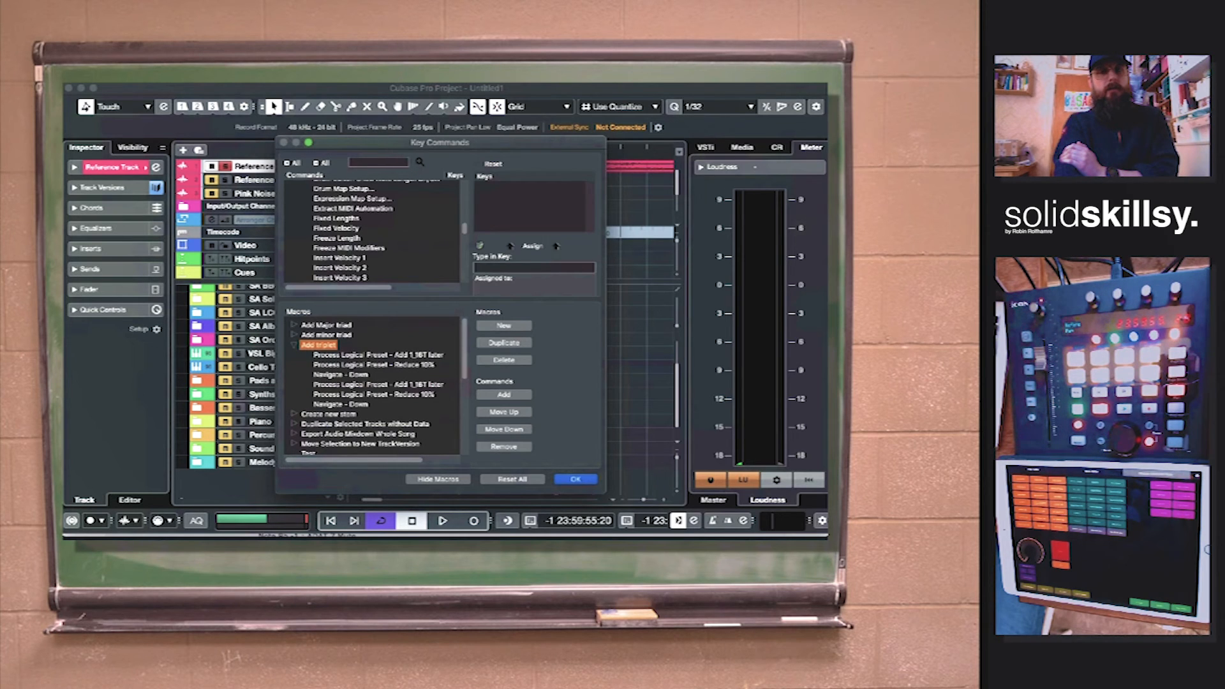
pyautogui.click(379, 163)
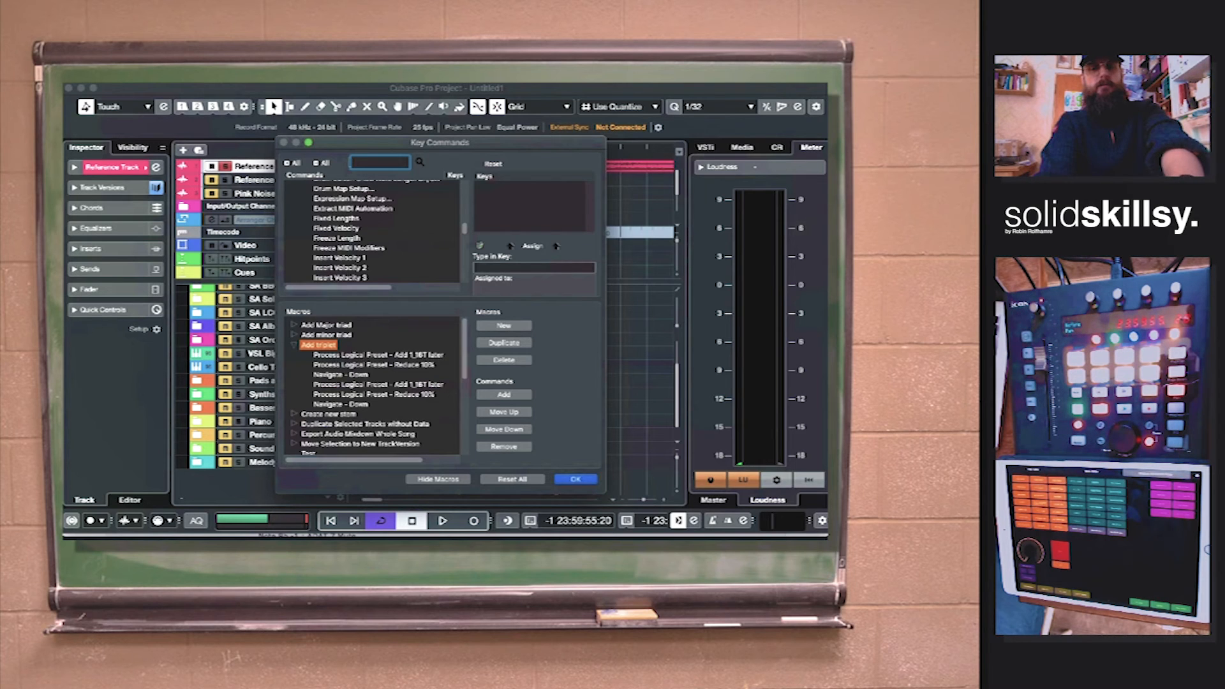
pyautogui.write('m')
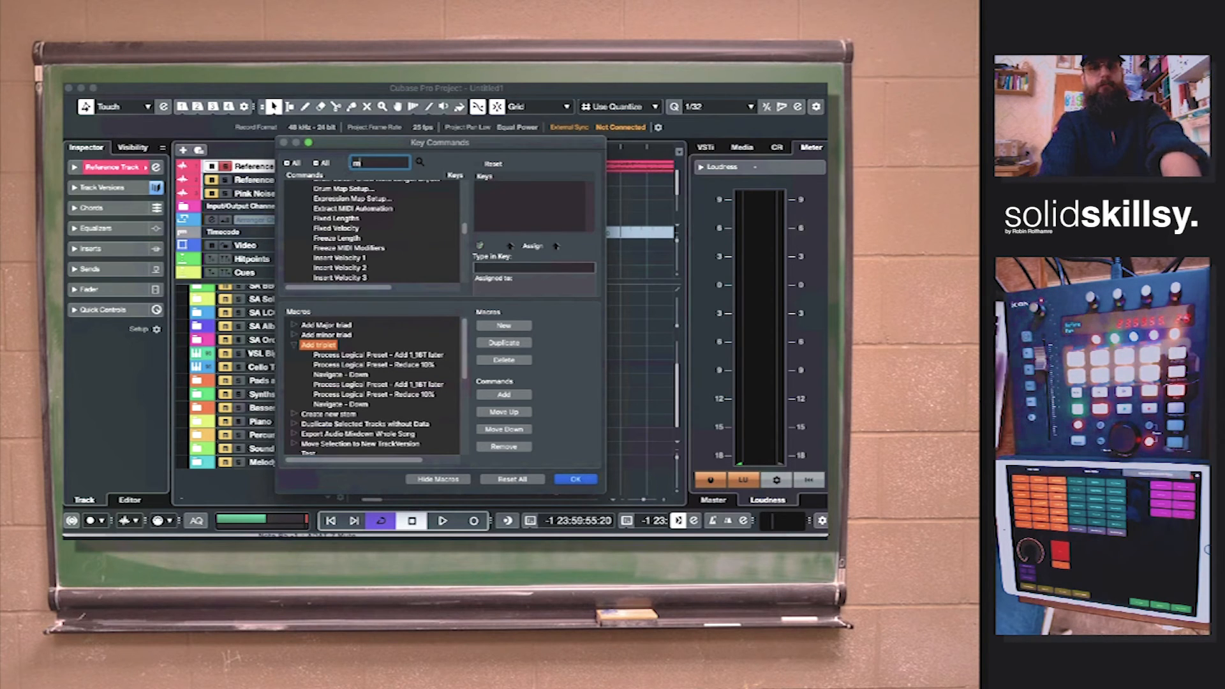
pyautogui.write('logical editor')
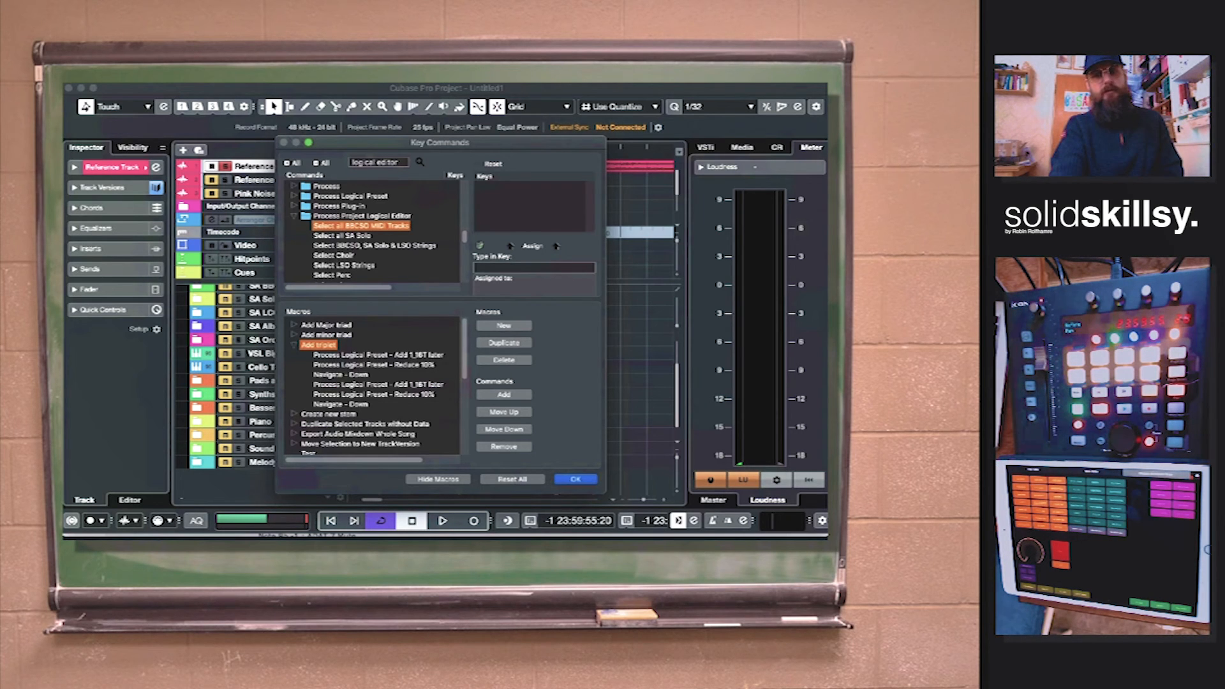
pyautogui.click(575, 478)
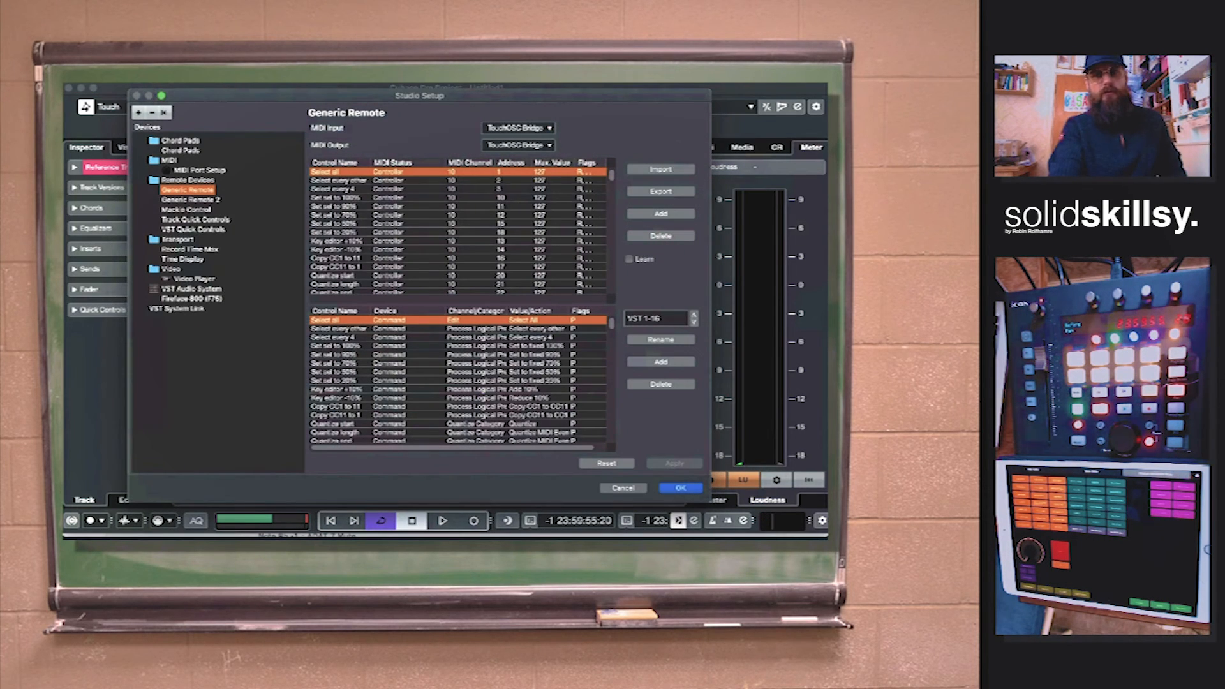
# Set the Generic Remote's Select all entry category to Macro via the category search.
pyautogui.scroll(-3)
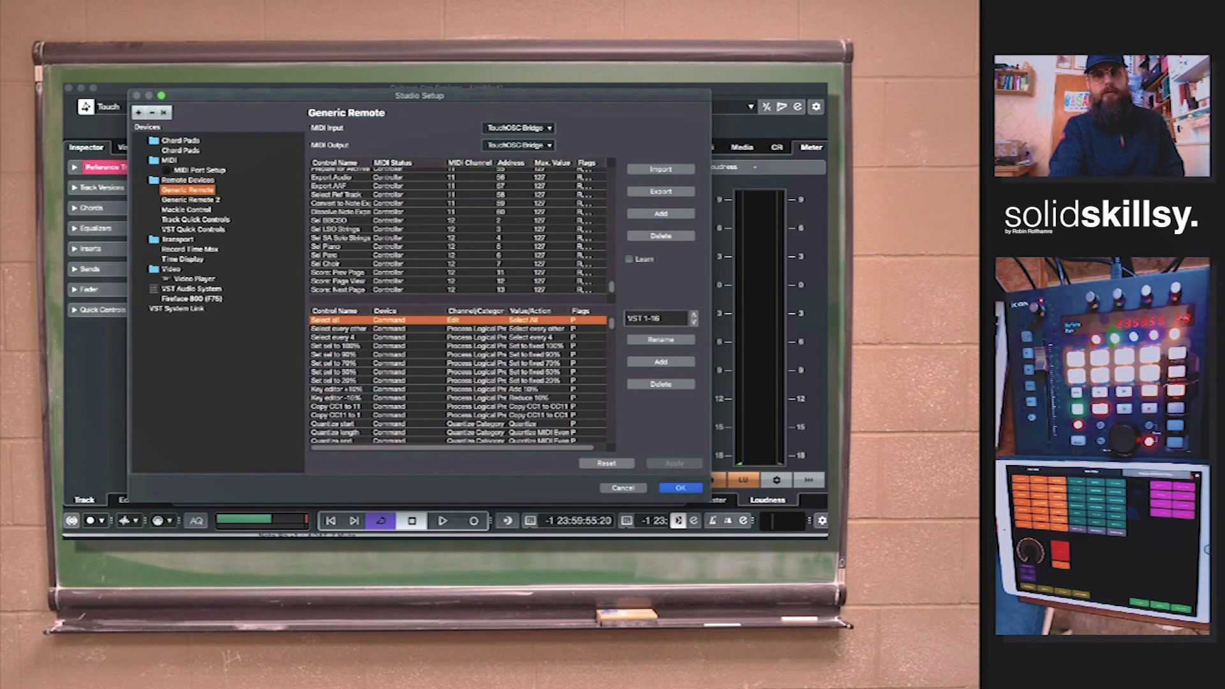
pyautogui.click(660, 213)
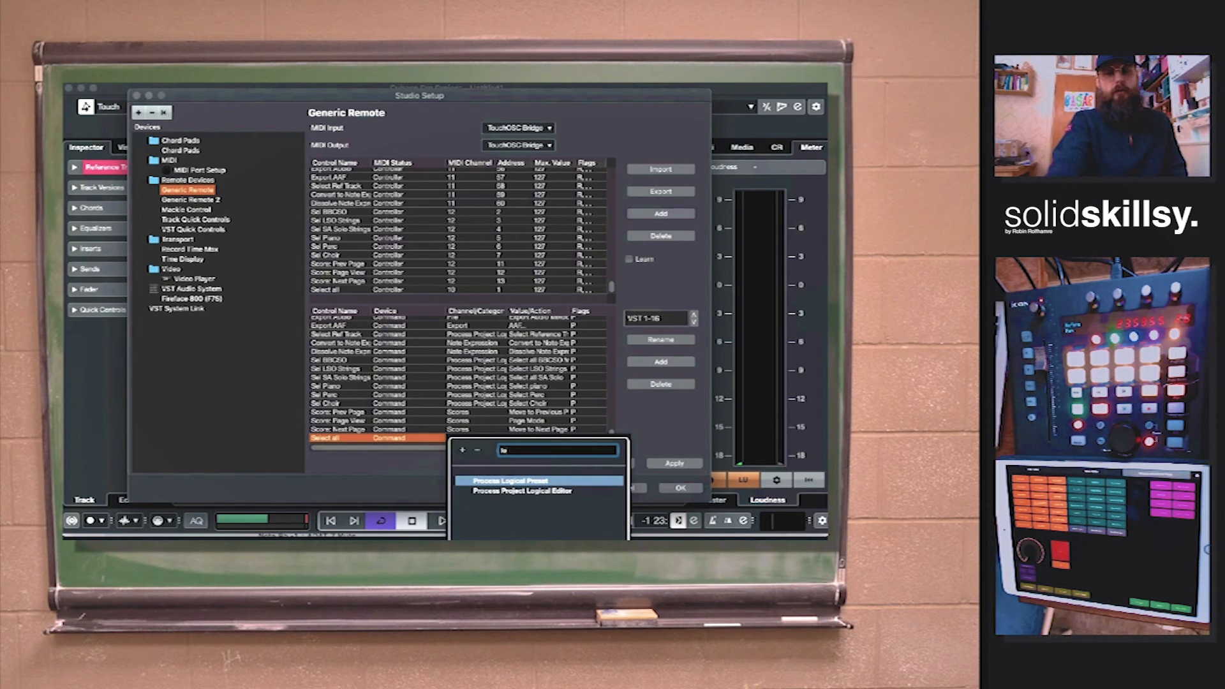
pyautogui.write('logic')
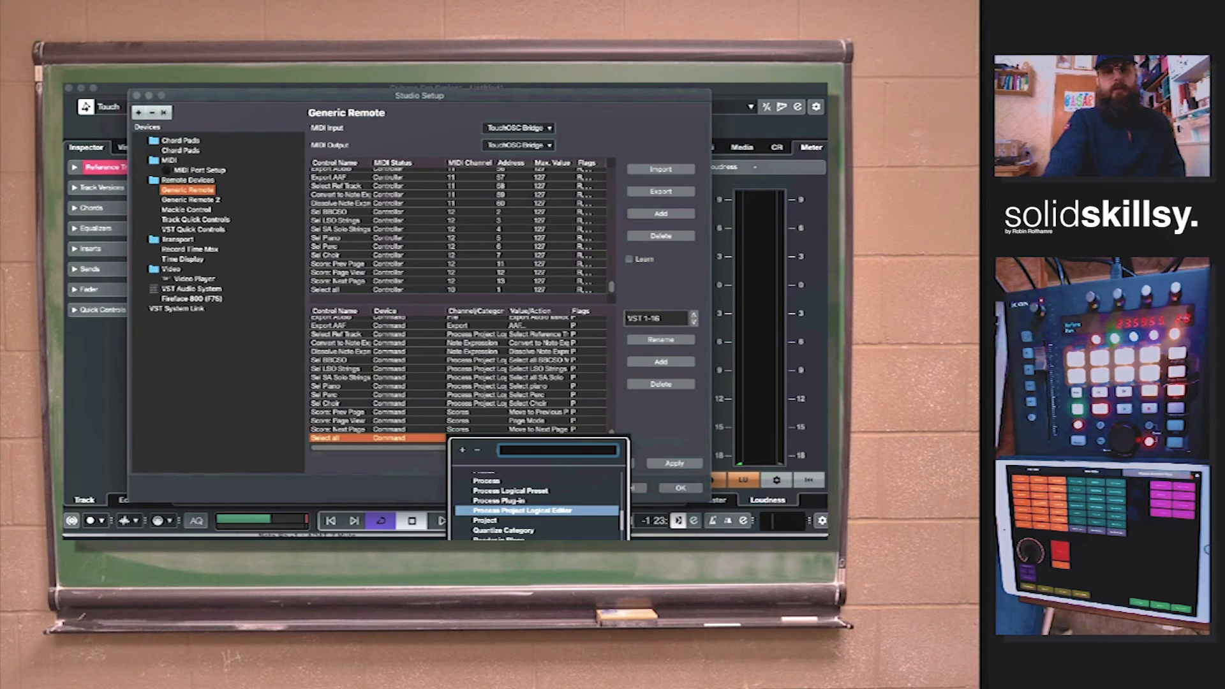
pyautogui.write('mac')
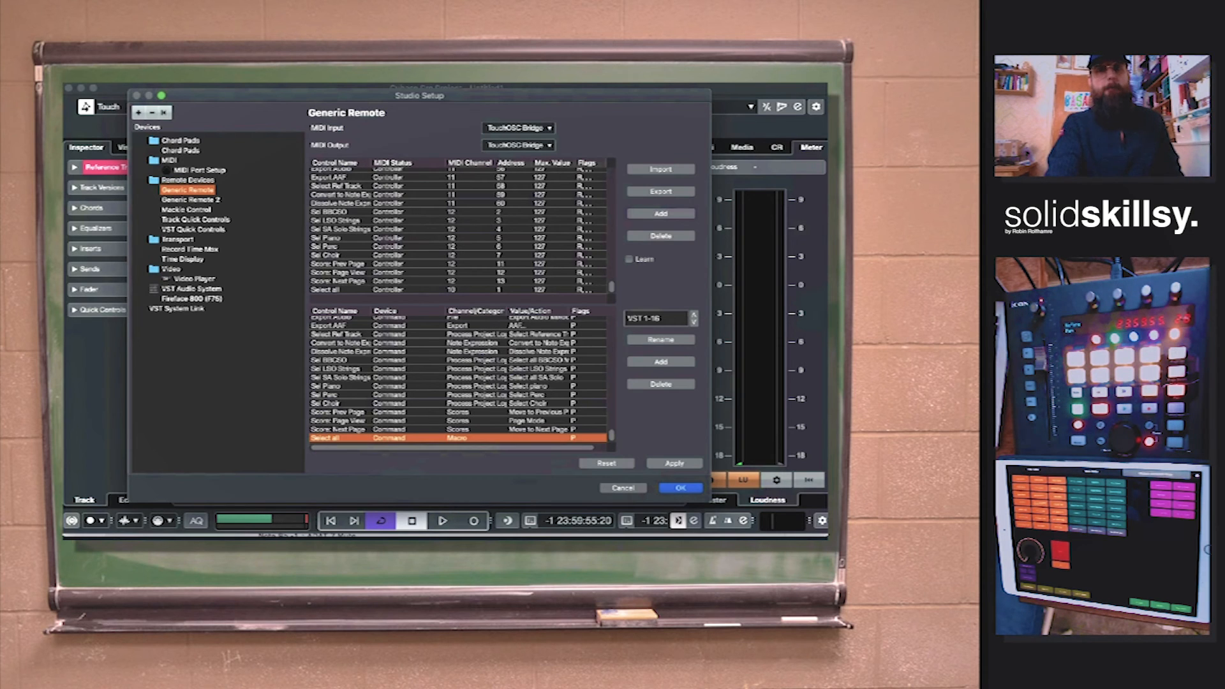
pyautogui.scroll(-3)
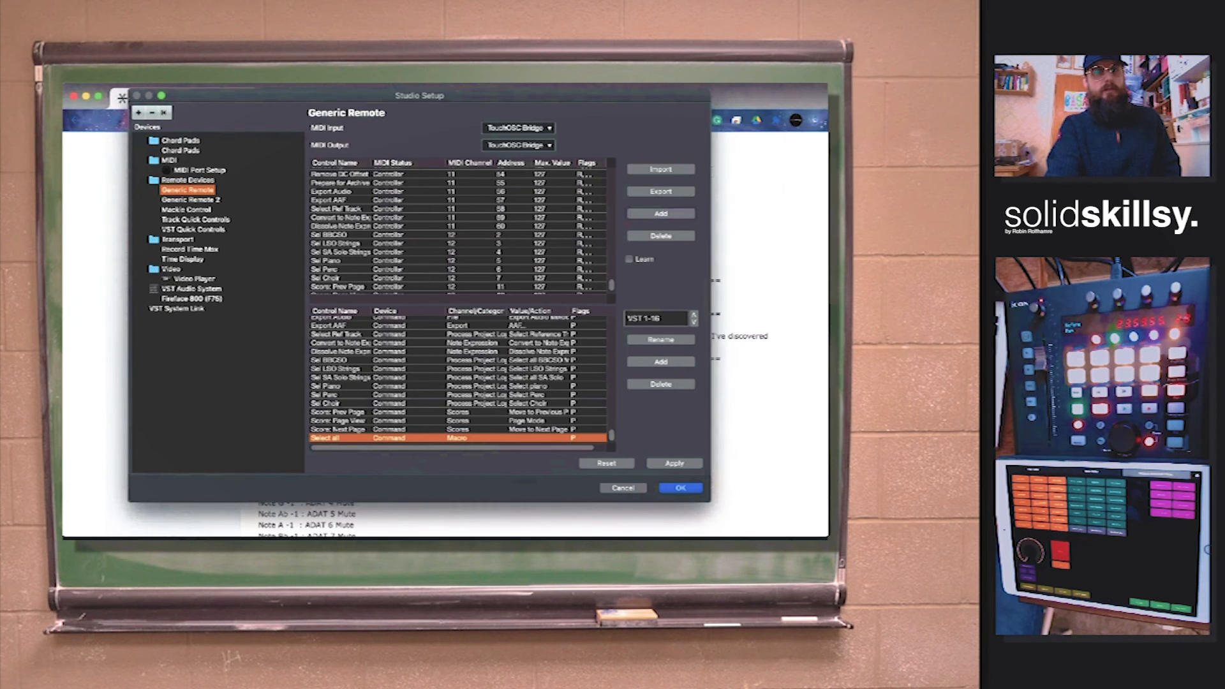
# Switch to TouchOSC Editor showing the Select All button's MIDI settings.
pyautogui.click(679, 487)
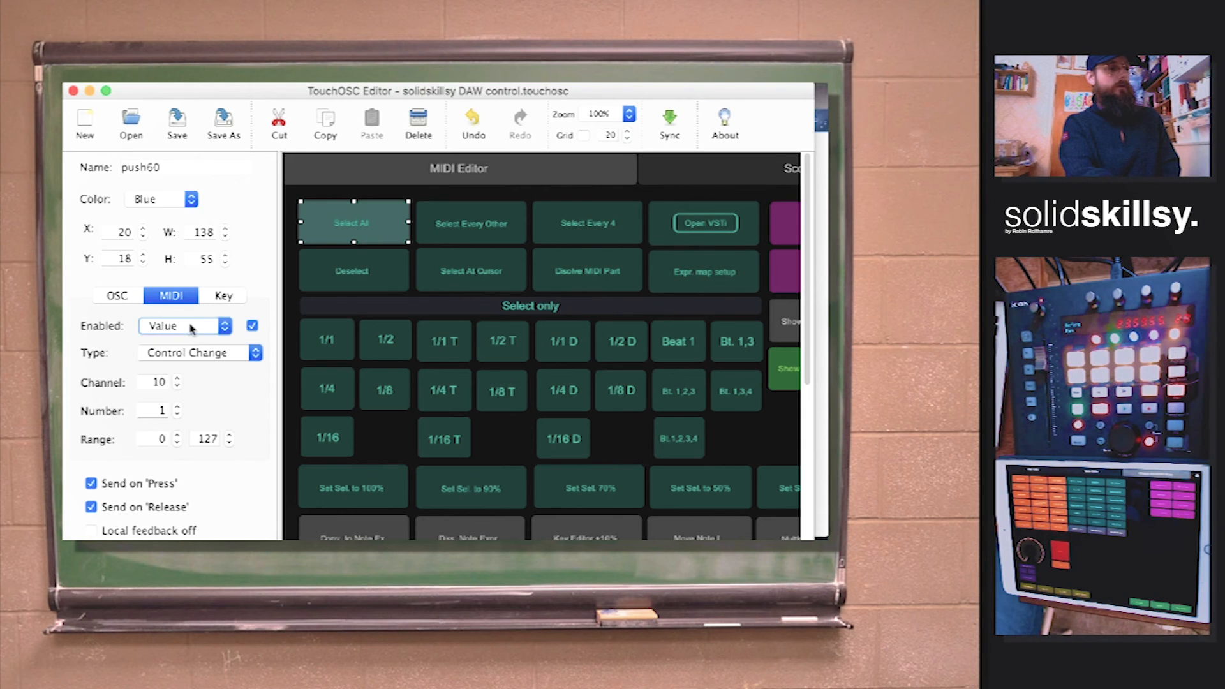
# Set the Select All button's MIDI type to Note on channel 1, note G#1.
pyautogui.click(195, 352)
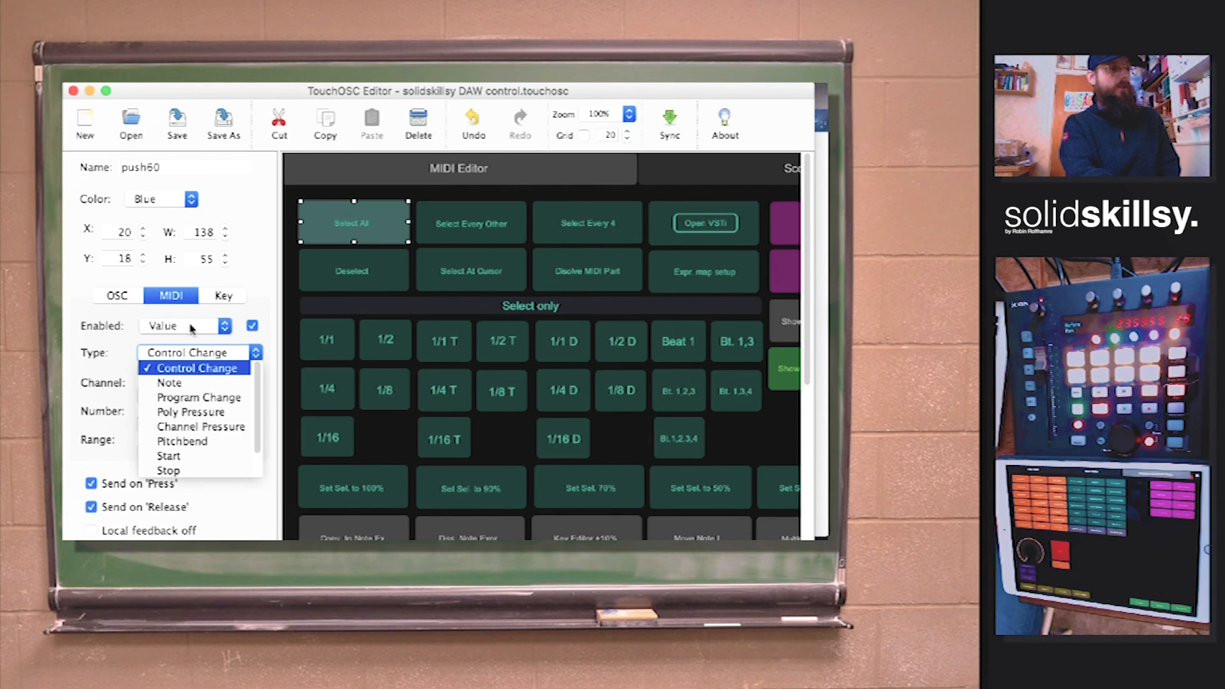
pyautogui.click(170, 383)
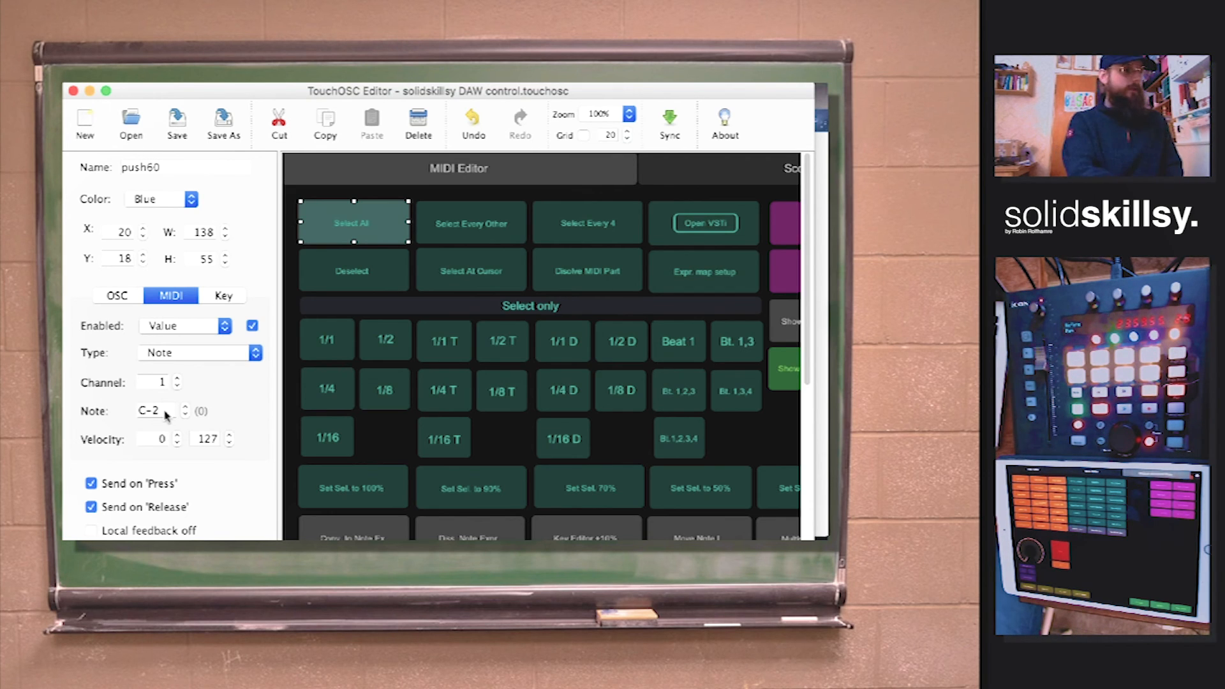
pyautogui.click(154, 411)
pyautogui.write('A#0')
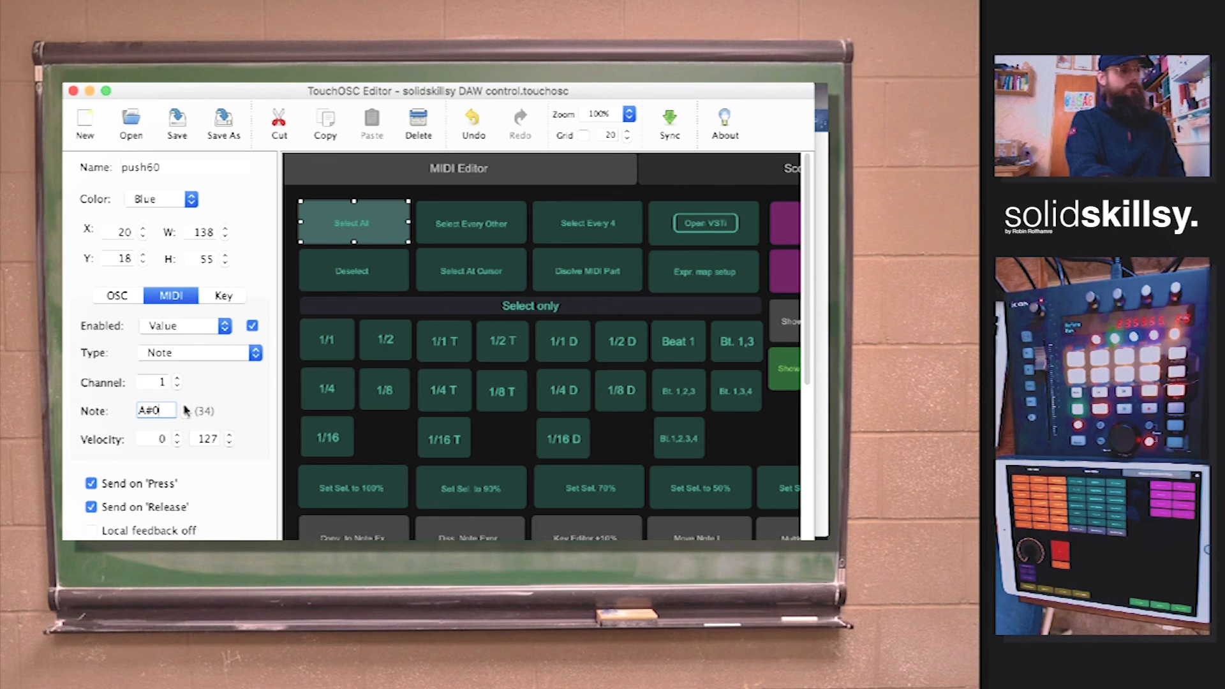
pyautogui.write('G1')
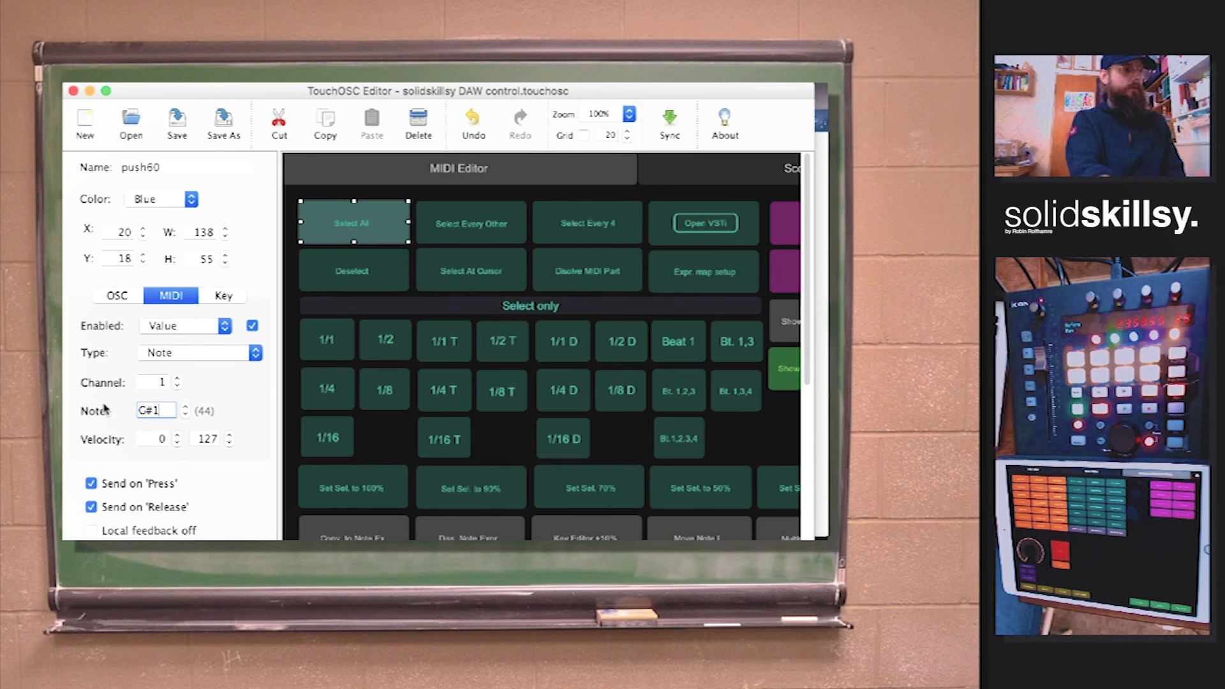
pyautogui.moveTo(226, 405)
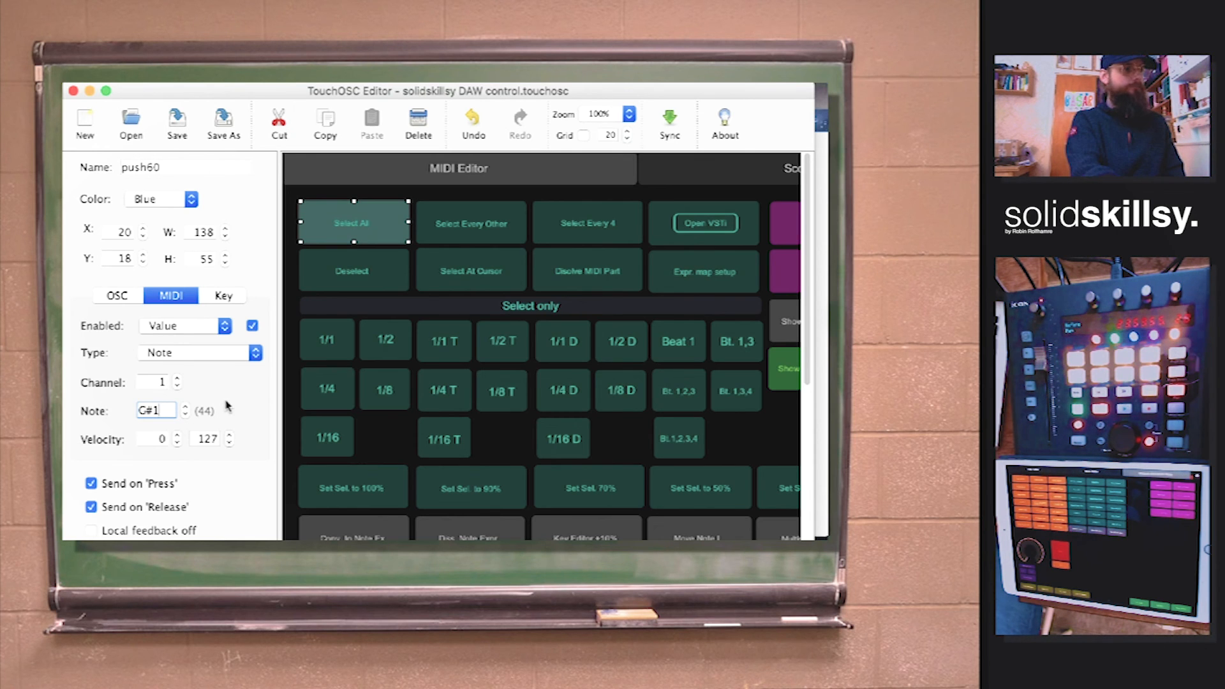
pyautogui.moveTo(198, 348)
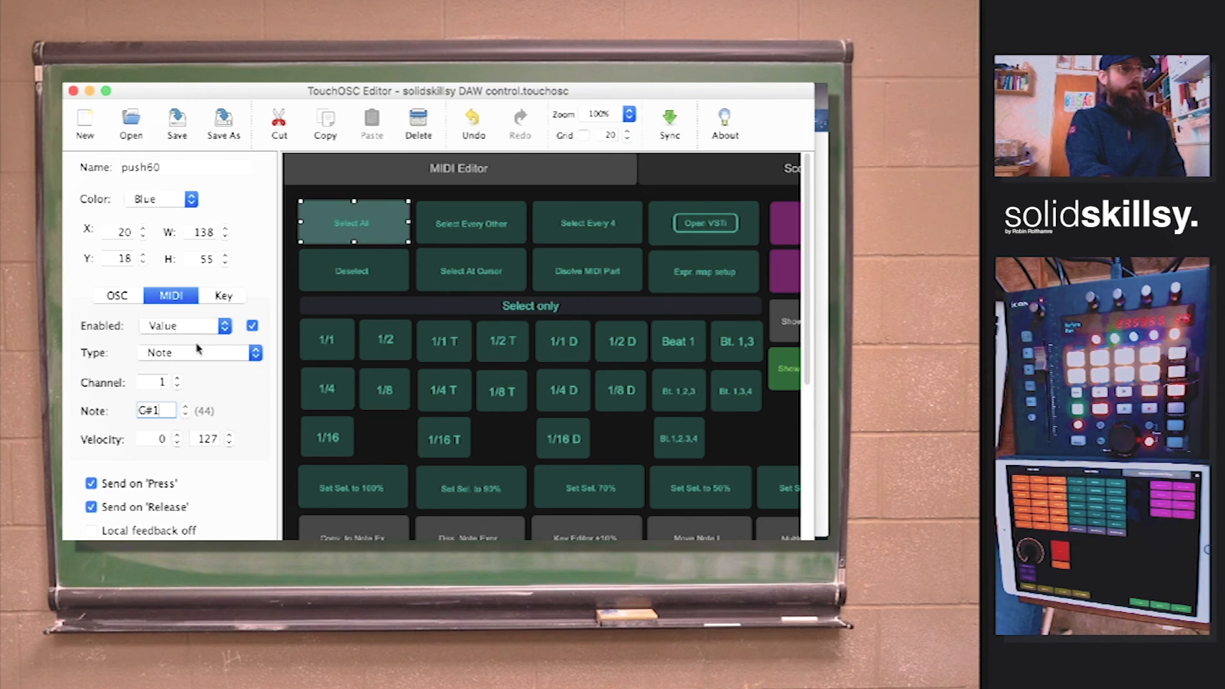
pyautogui.moveTo(232, 410)
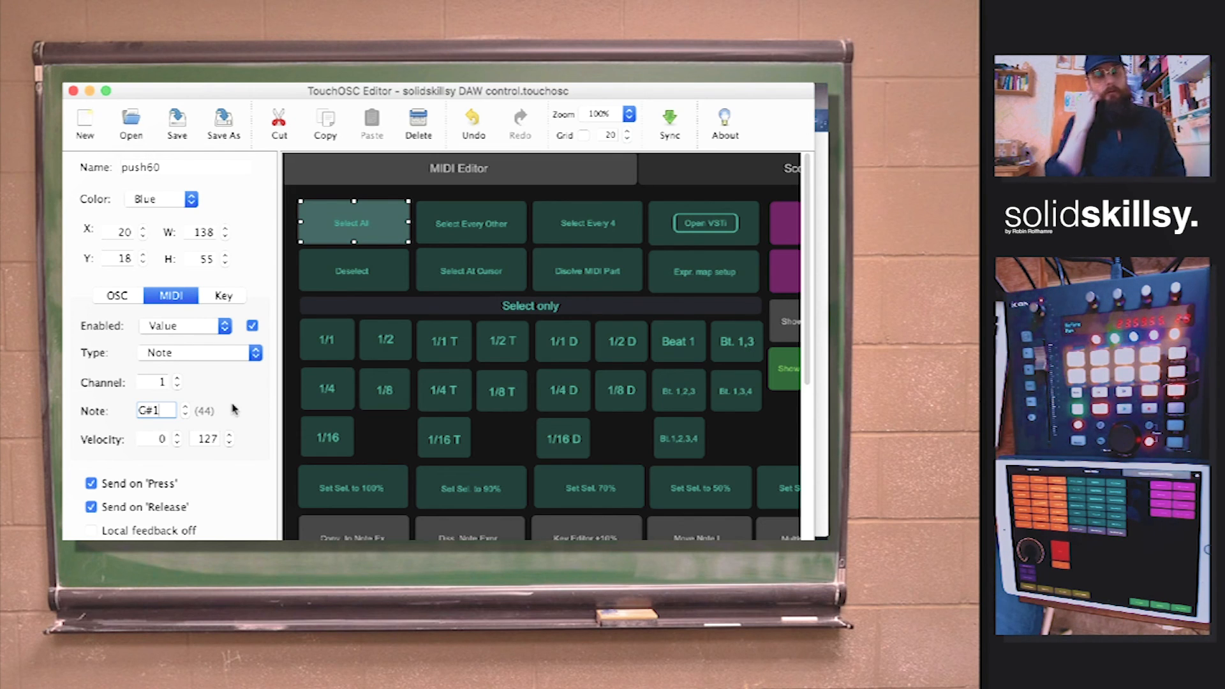